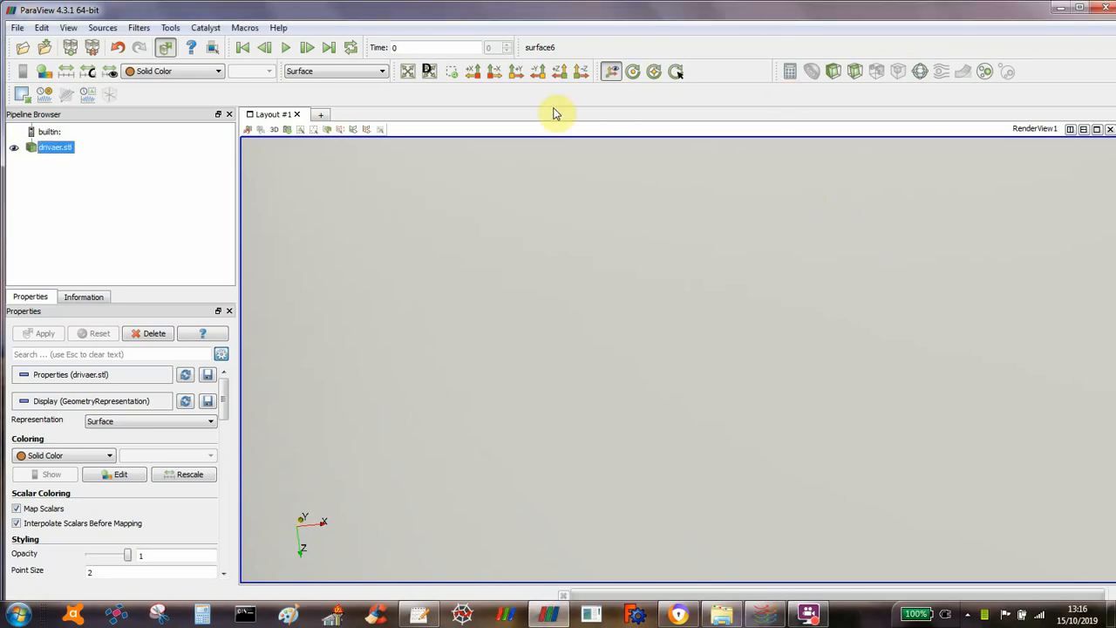
mouse_move(513, 366)
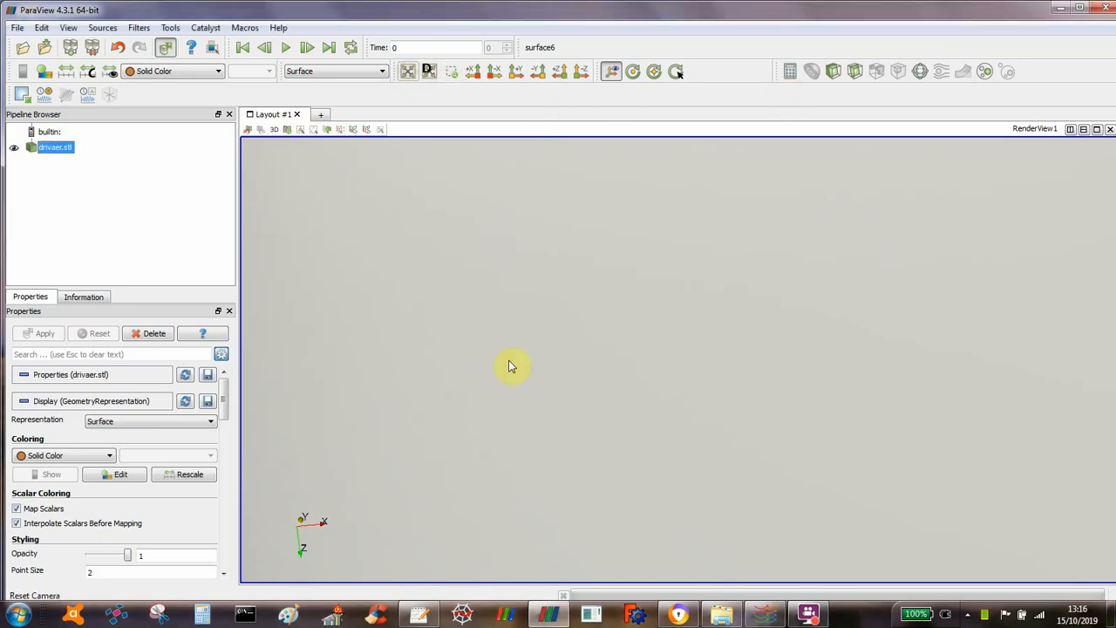
- Fit the driver.stl car into view and rotate it to a three-quarter overall angle
click(46, 334)
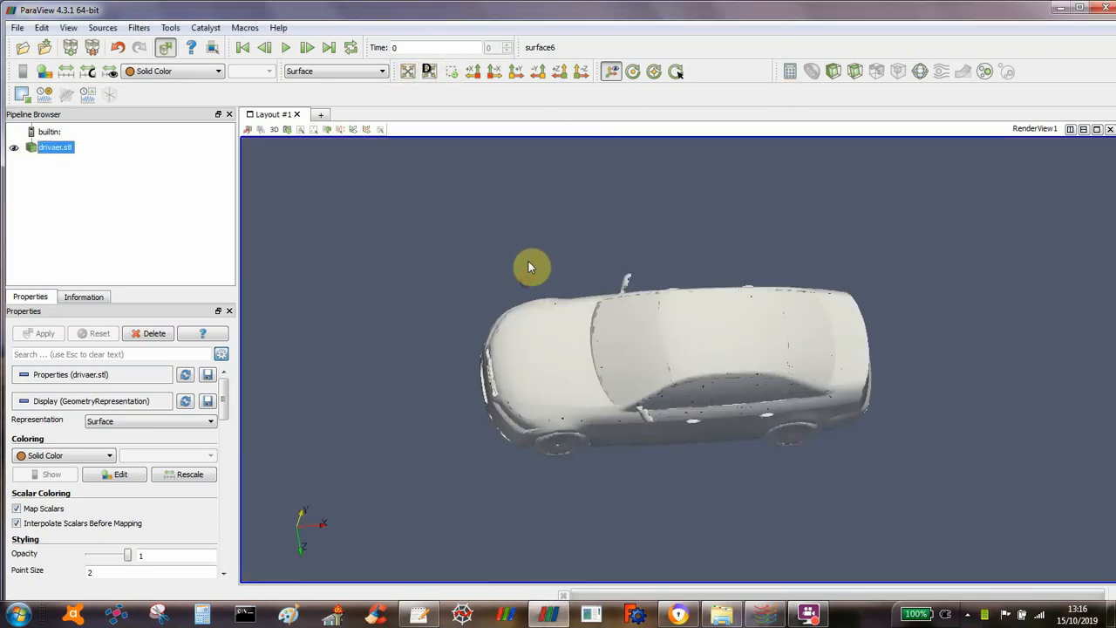
drag(531, 267, 515, 261)
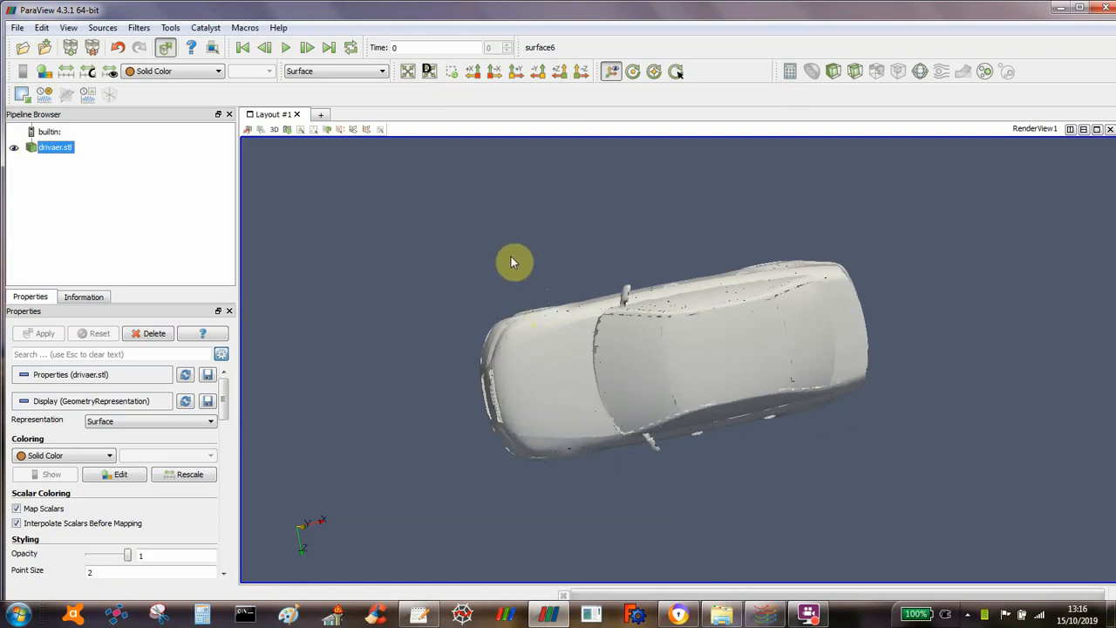
drag(515, 262, 579, 338)
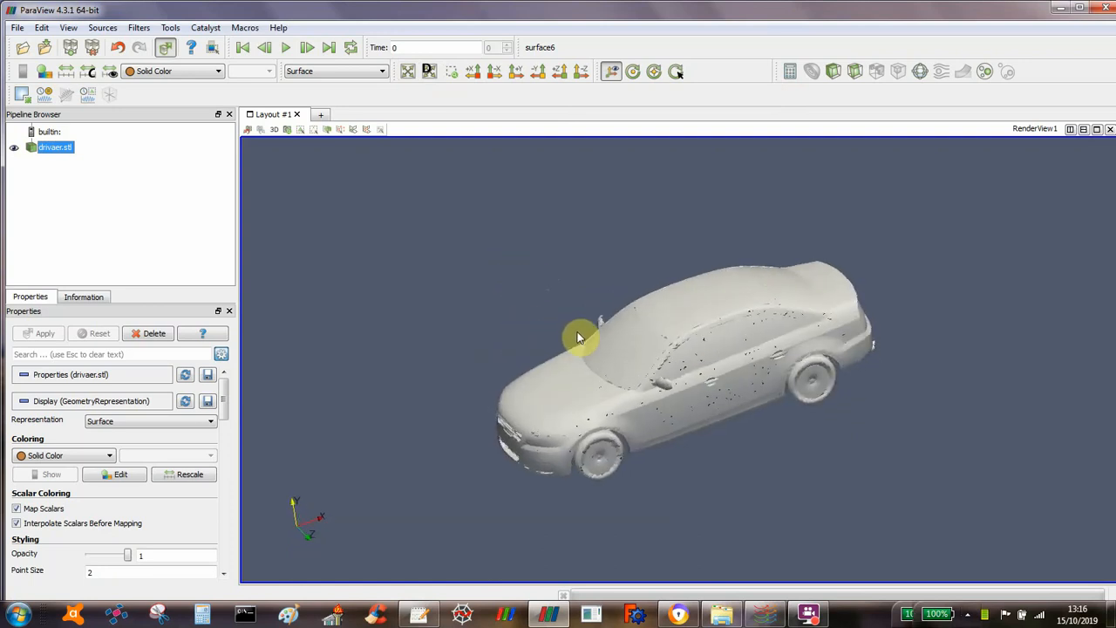
drag(579, 338, 579, 358)
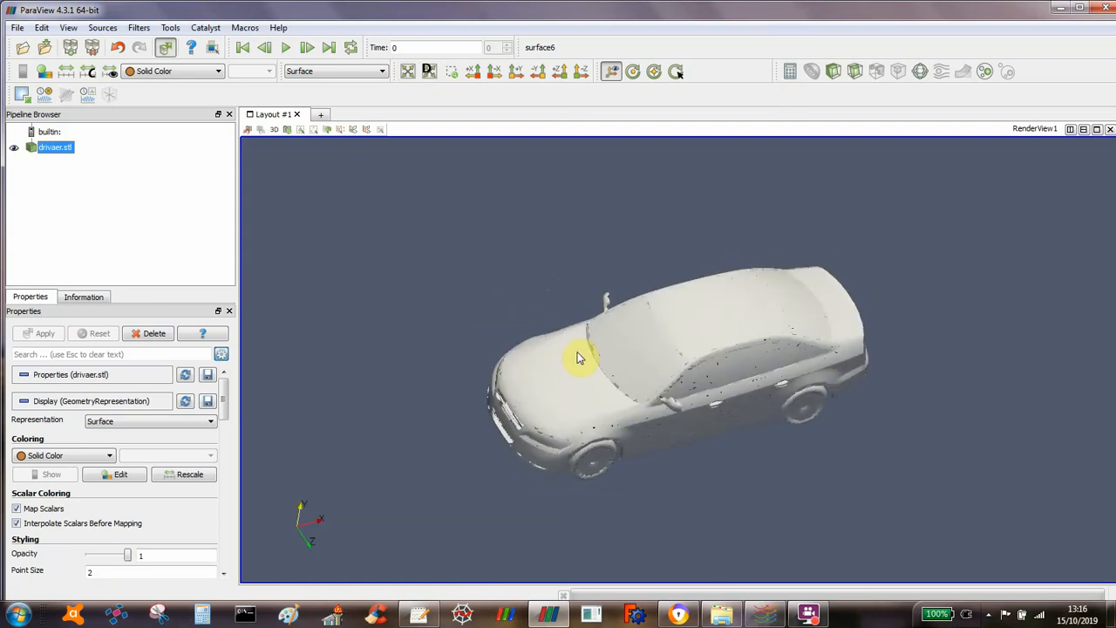
drag(579, 357, 514, 328)
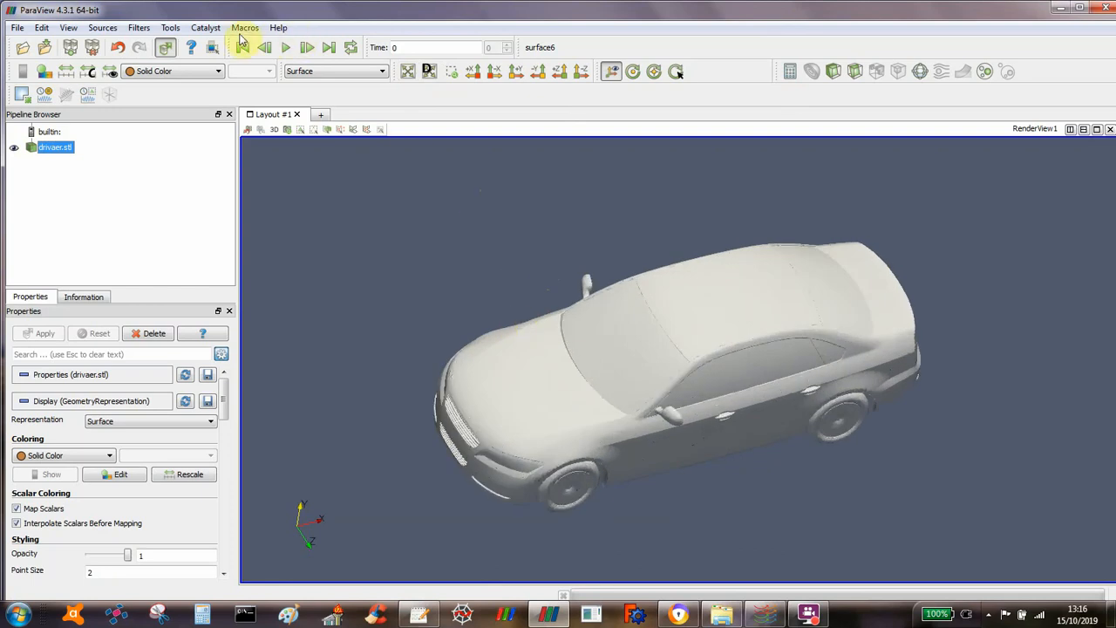
click(244, 28)
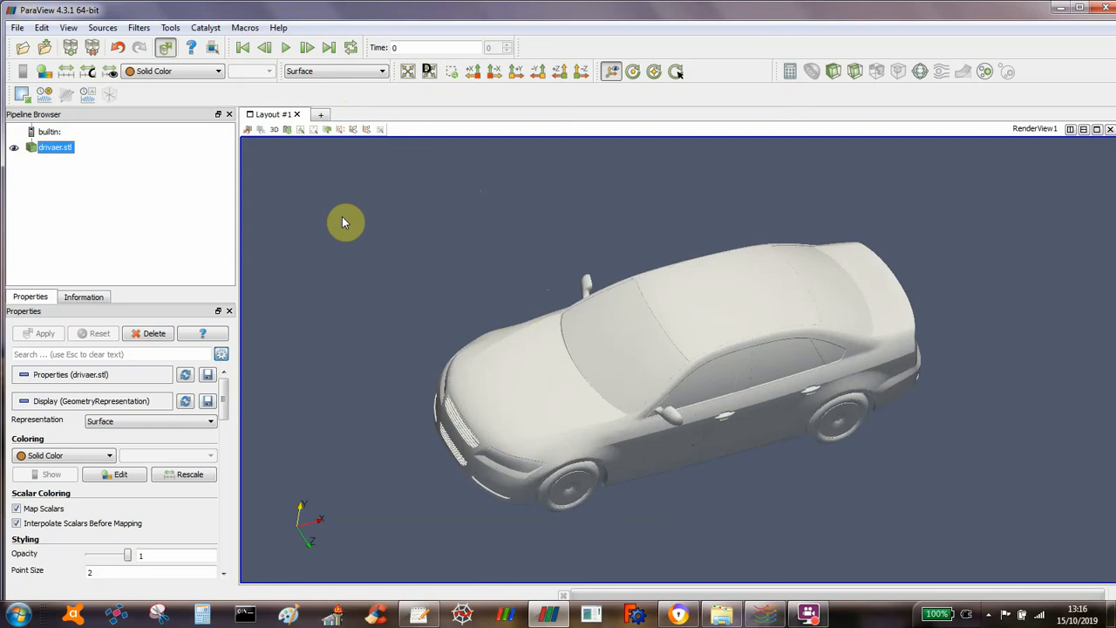
- Zoom in on the car's front end and angle the close-up on the front panel surface
drag(346, 223, 345, 289)
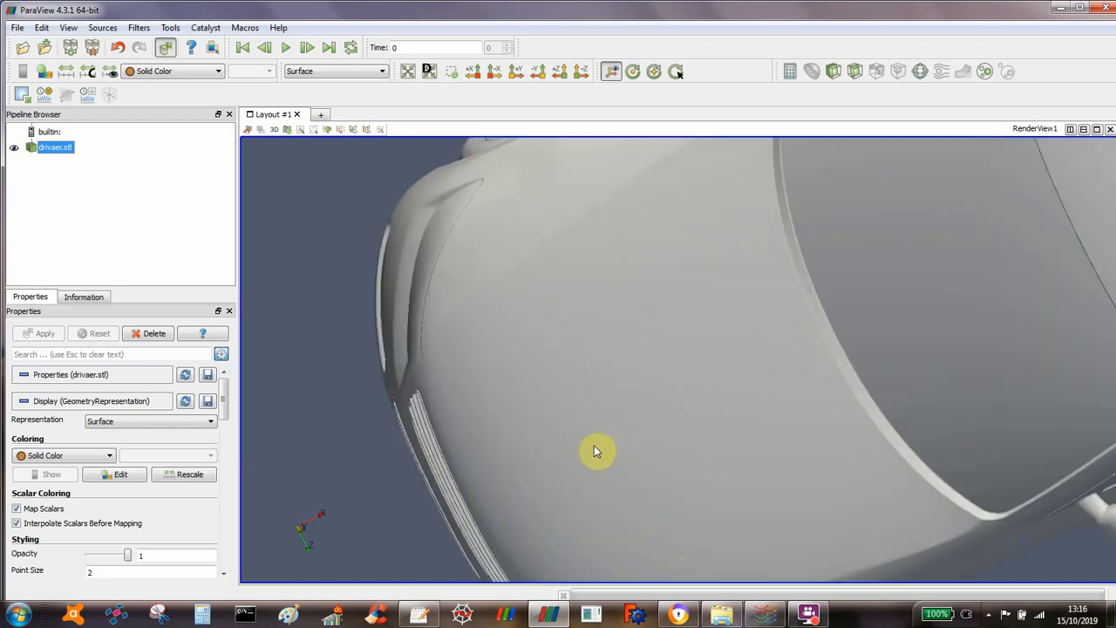
drag(596, 451, 454, 340)
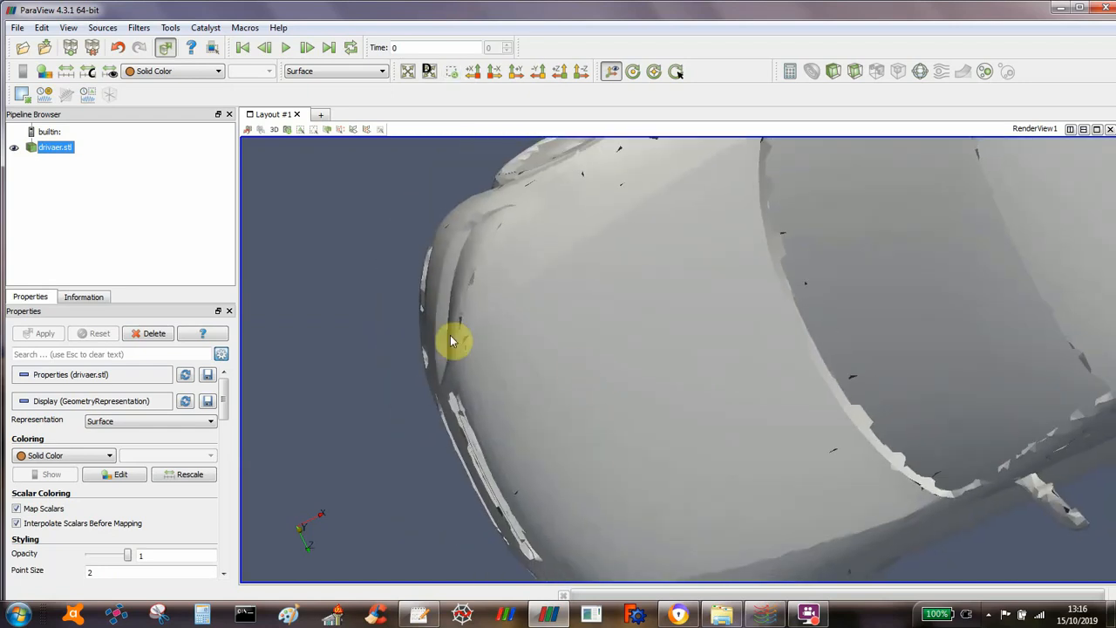
drag(453, 341, 394, 293)
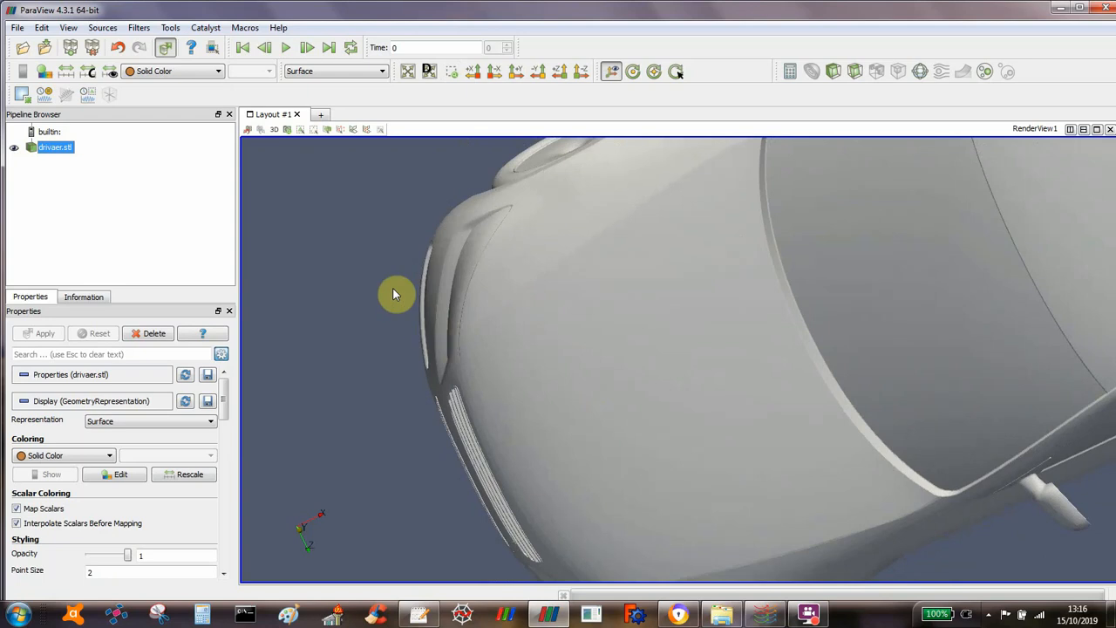
drag(392, 293, 357, 261)
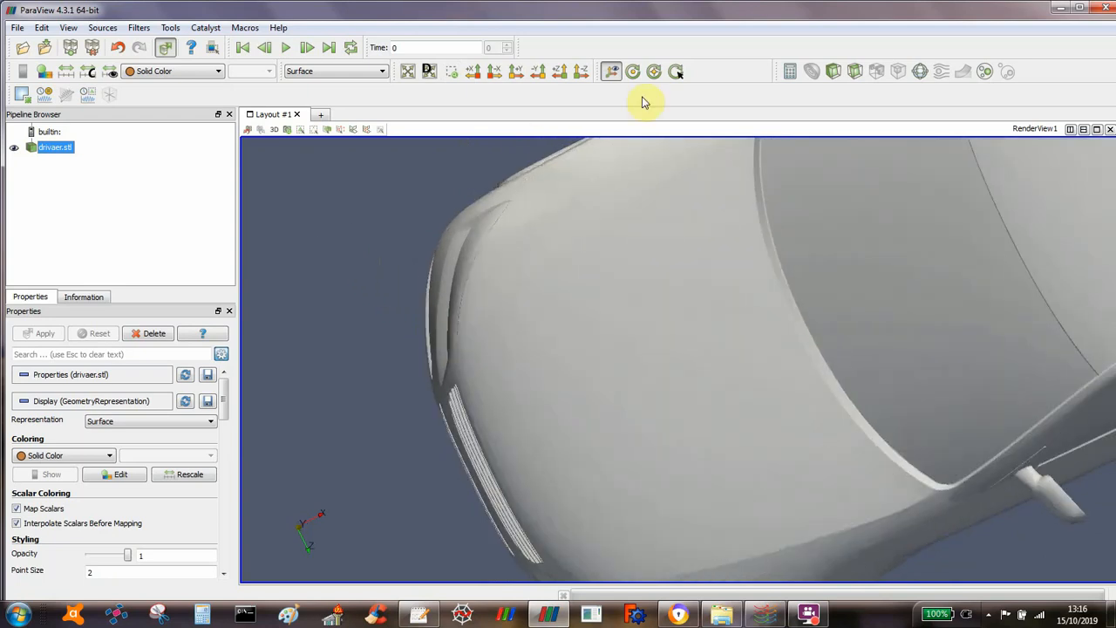
click(833, 72)
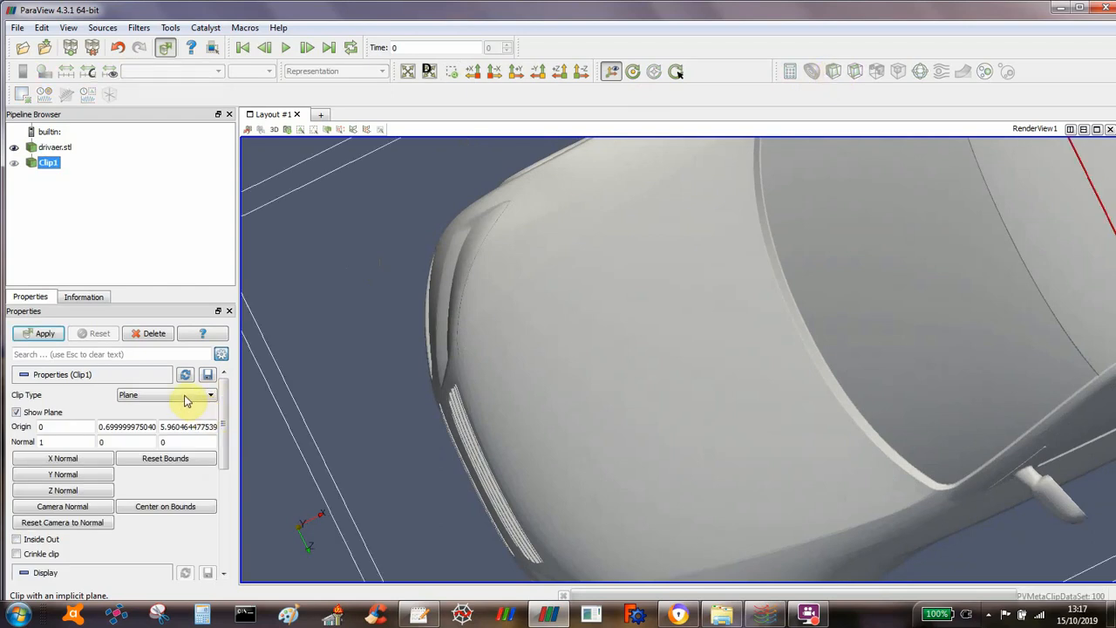
click(46, 333)
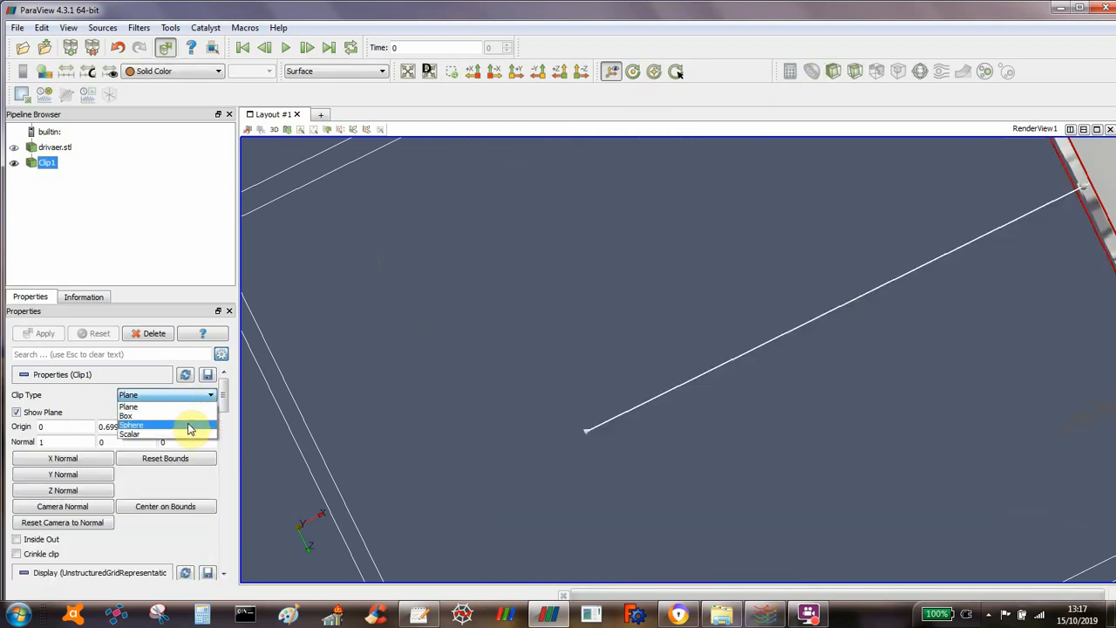
mouse_move(183, 434)
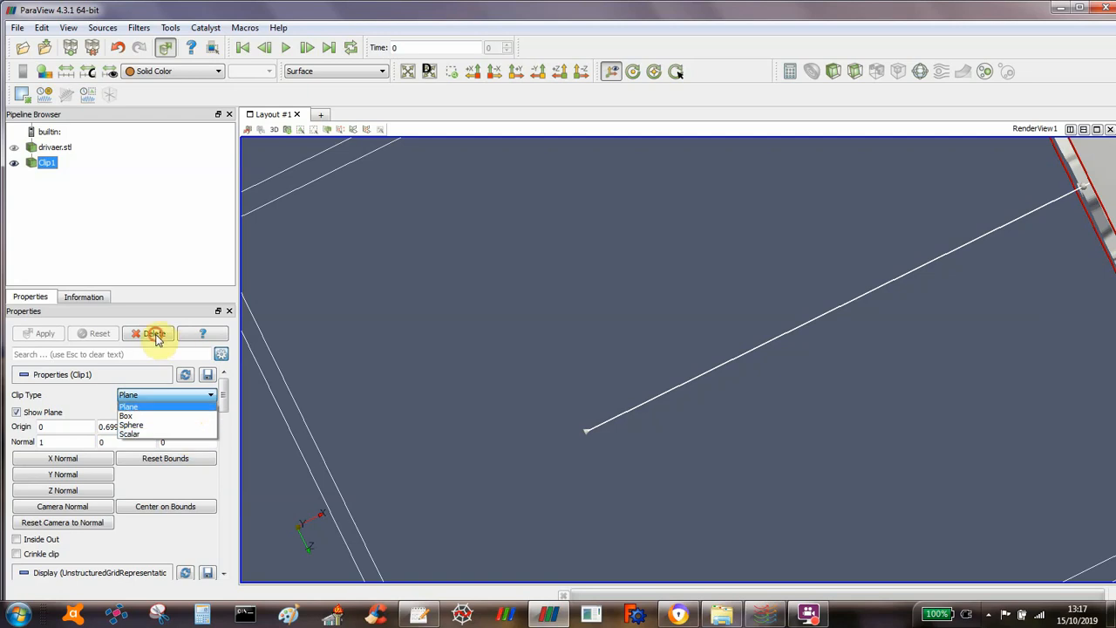
click(153, 333)
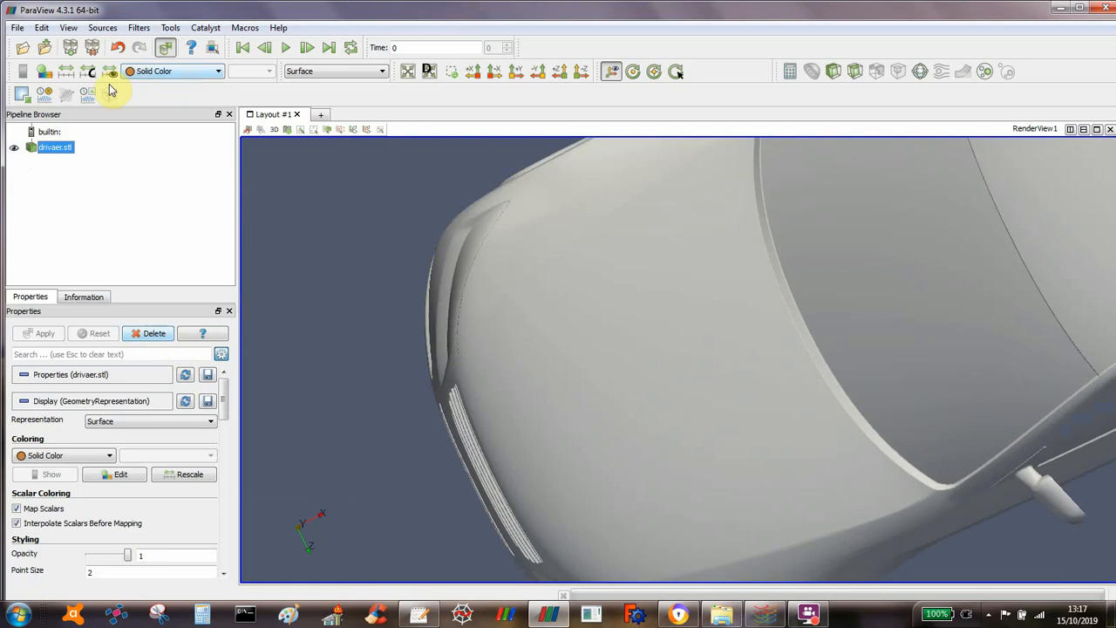
mouse_move(310, 131)
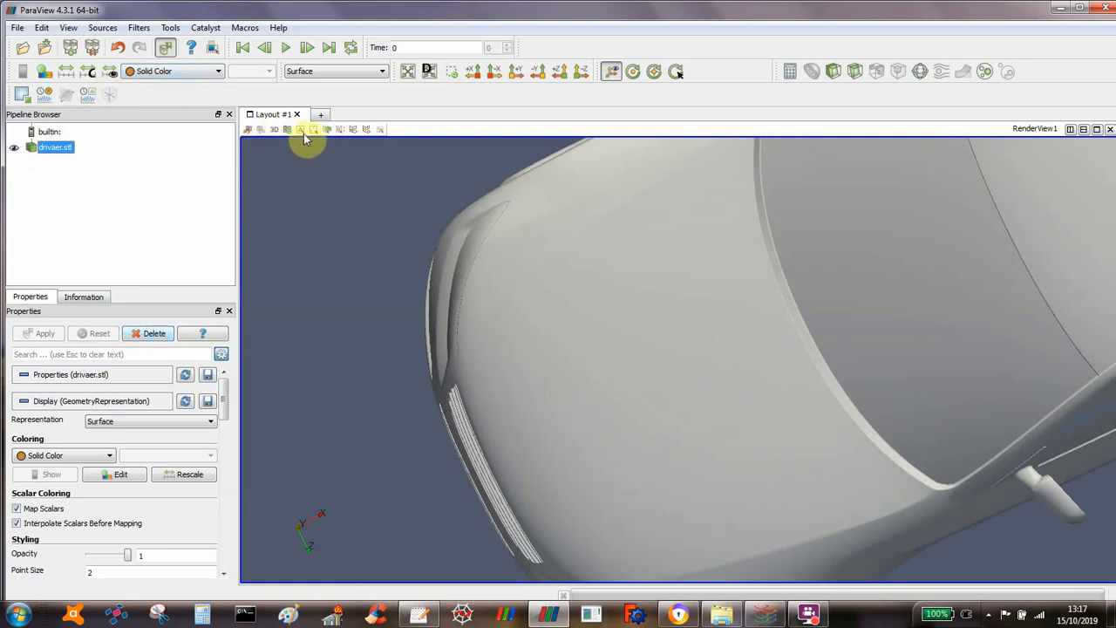
mouse_move(300, 130)
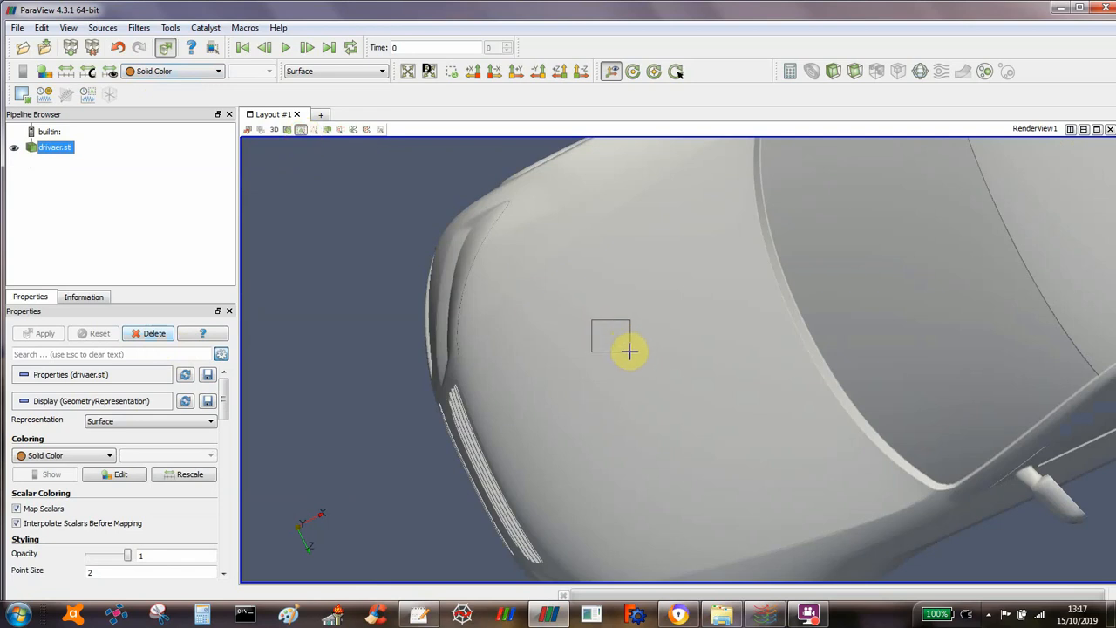
mouse_move(654, 365)
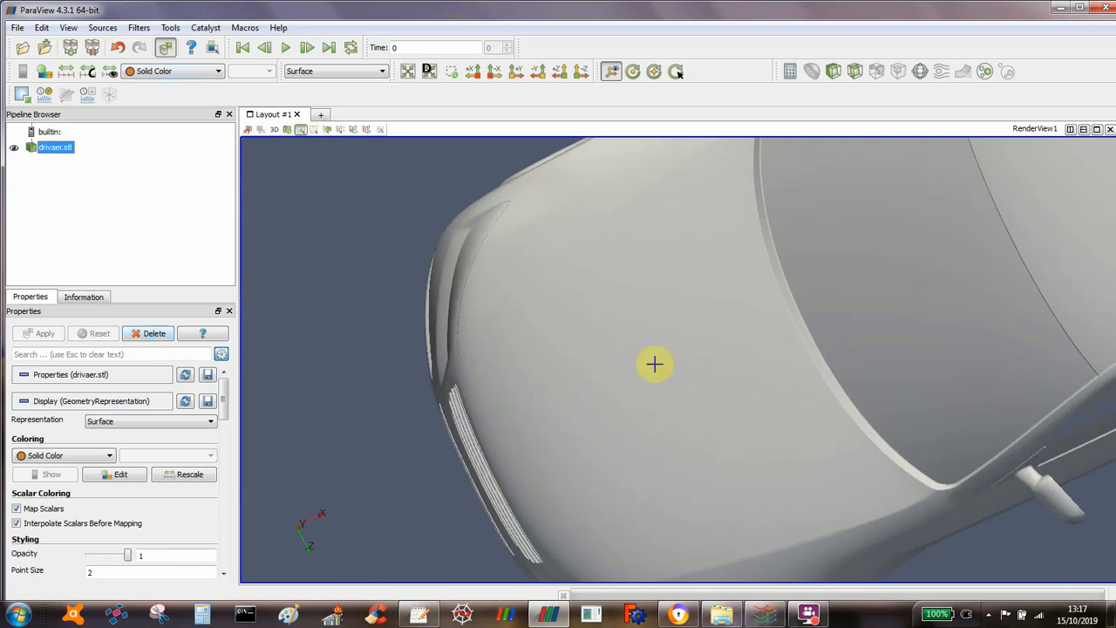
mouse_move(792, 143)
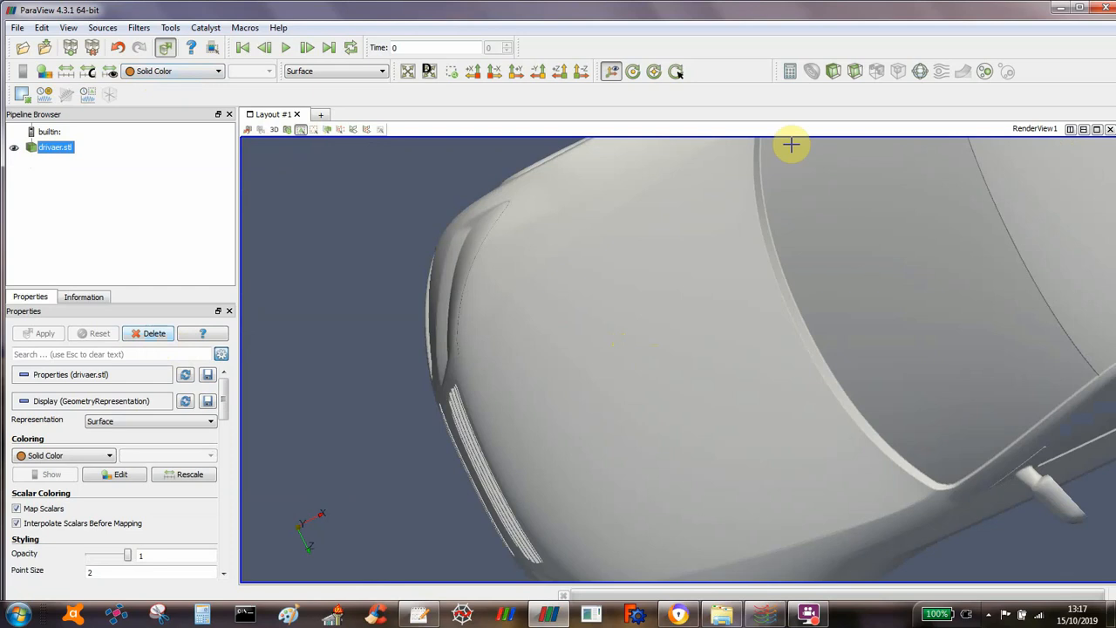
mouse_move(434, 218)
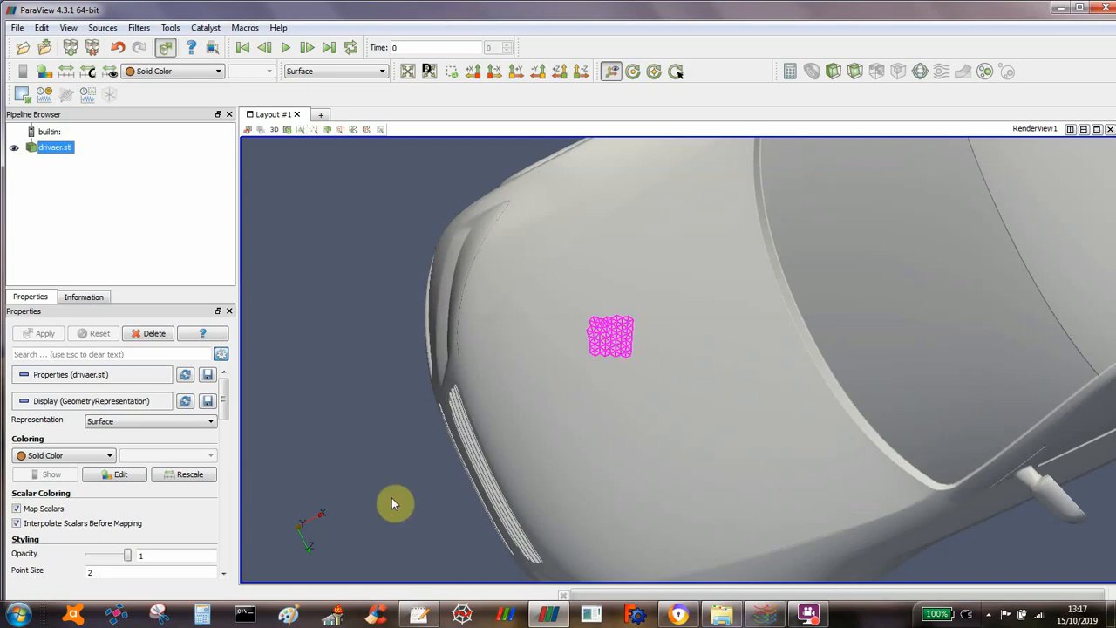
mouse_move(377, 244)
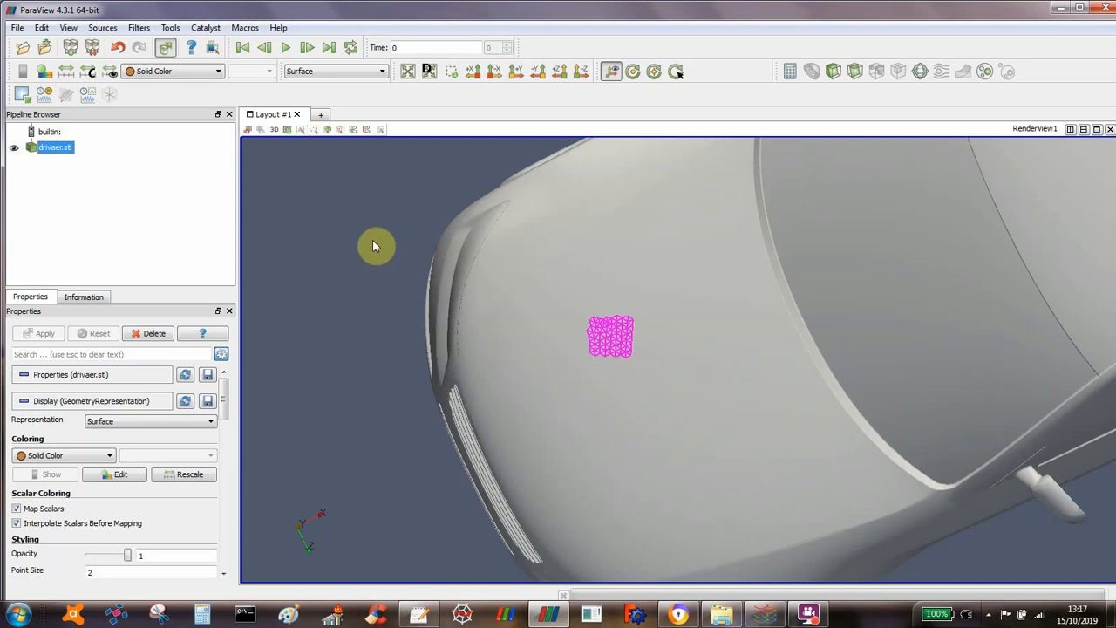
mouse_move(617, 370)
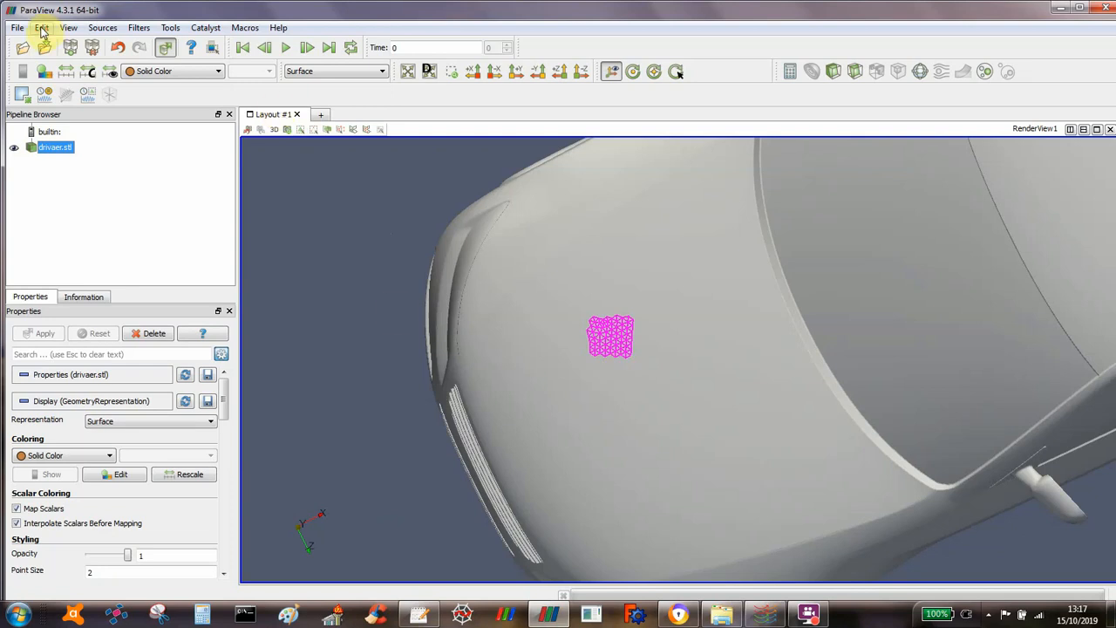
- In Find Data, invert the selection so every cell except the patch is highlighted
click(42, 28)
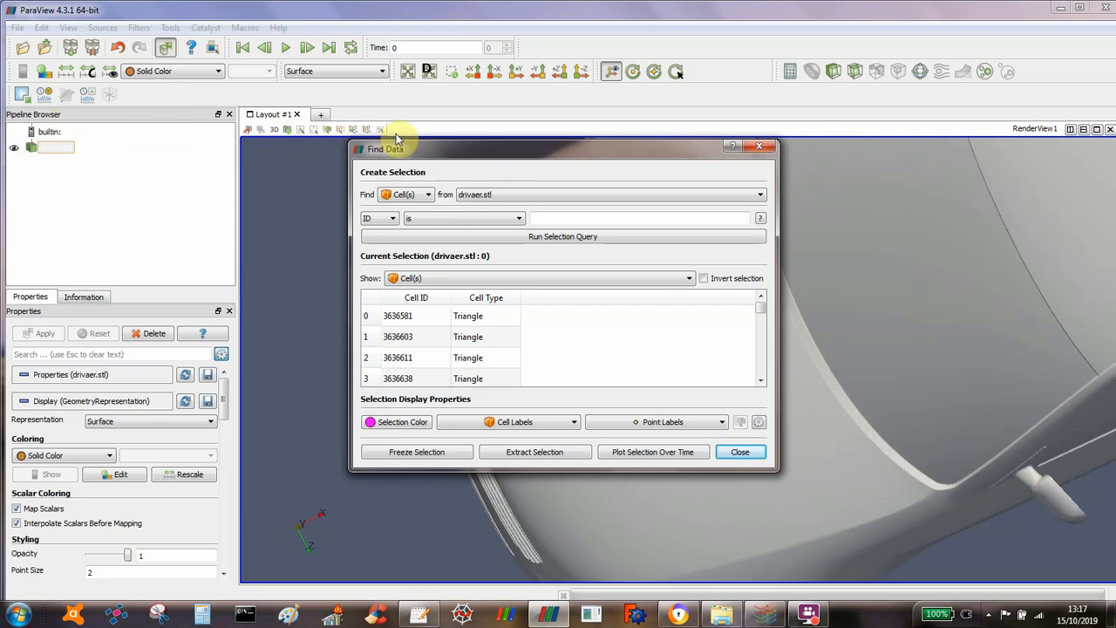
drag(398, 148, 78, 98)
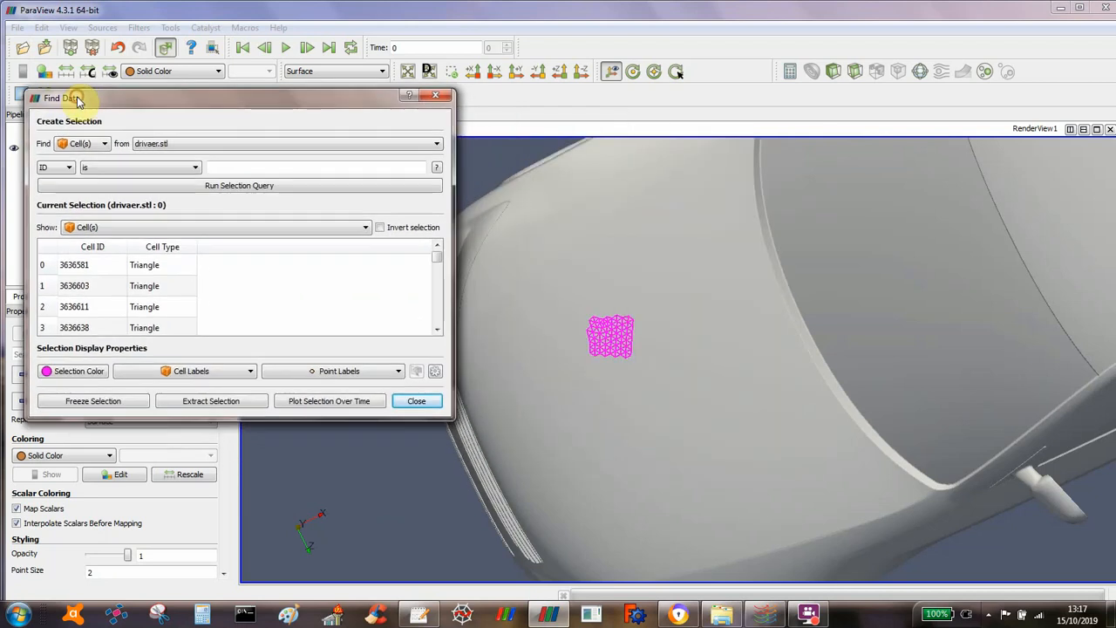
mouse_move(318, 235)
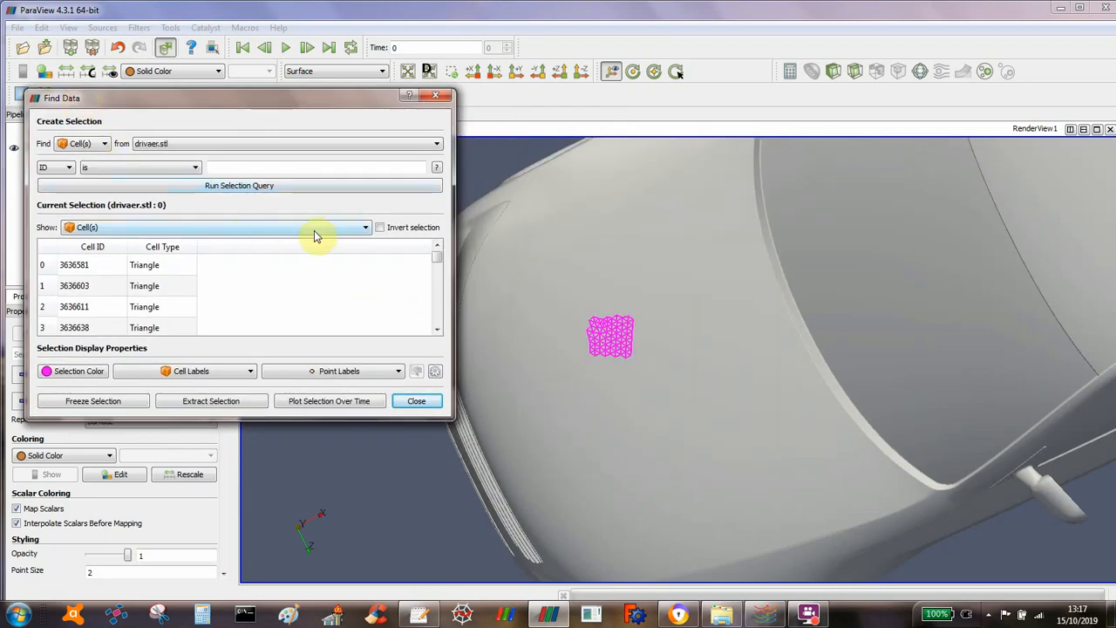
mouse_move(370, 216)
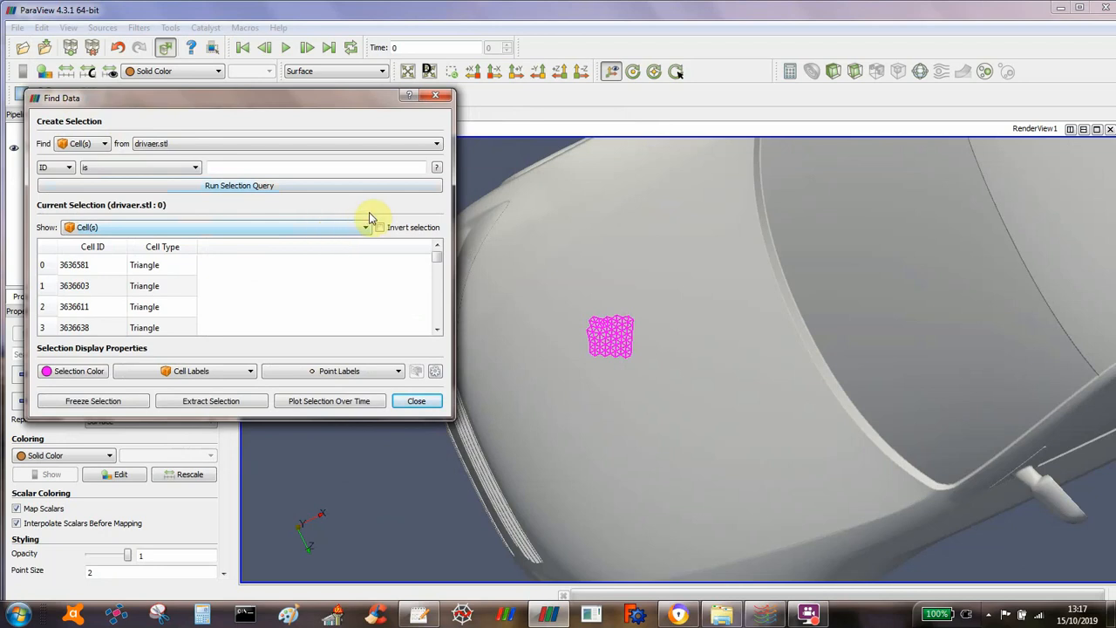
mouse_move(380, 228)
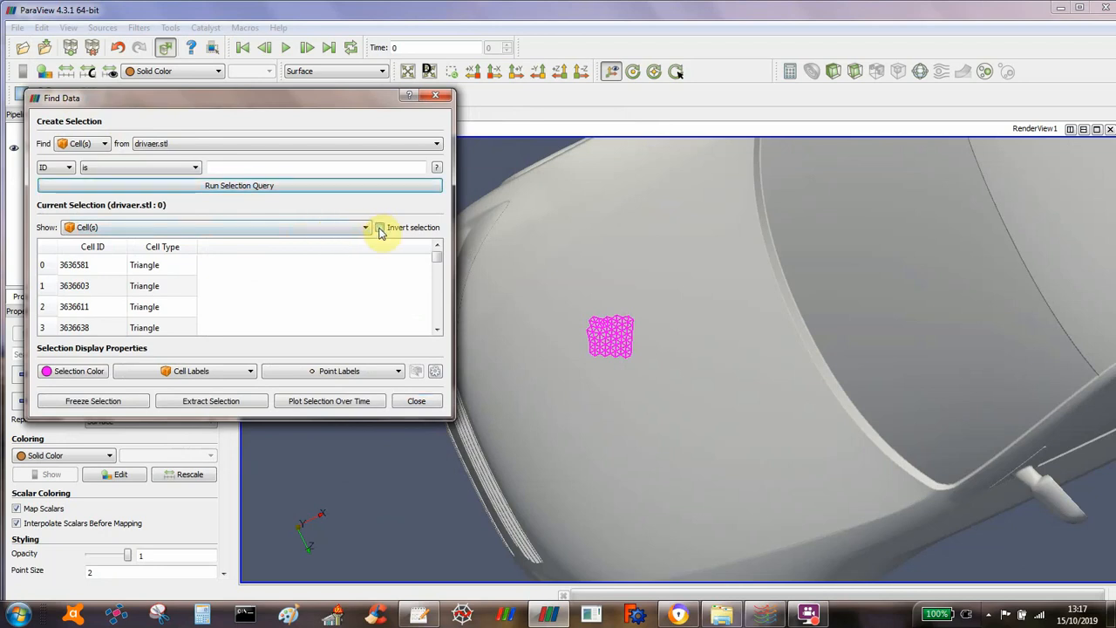
mouse_move(460, 213)
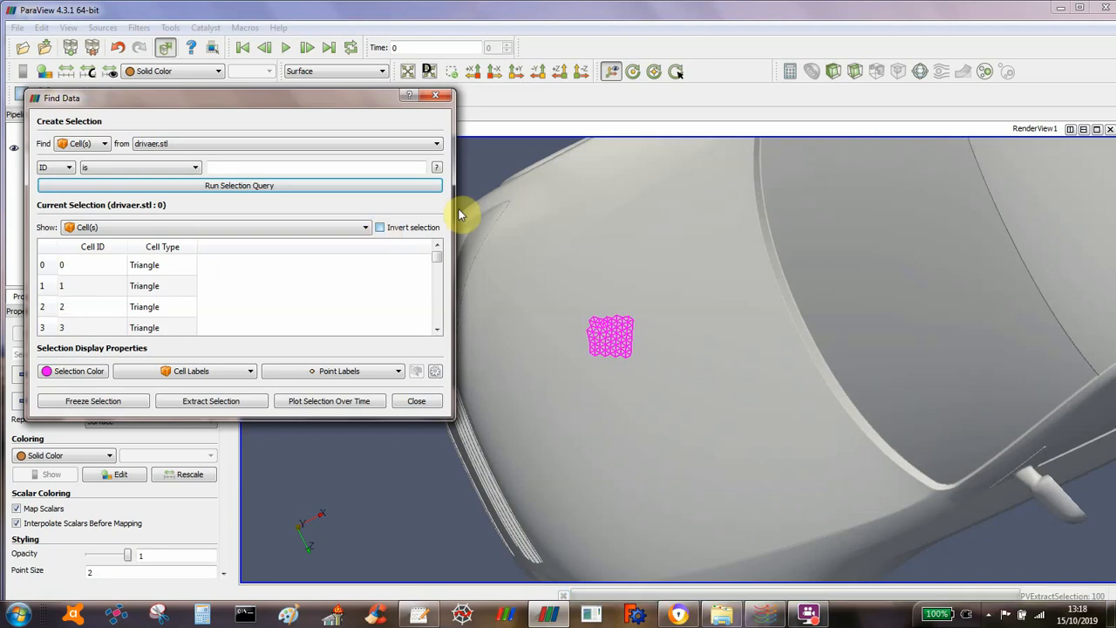
click(380, 227)
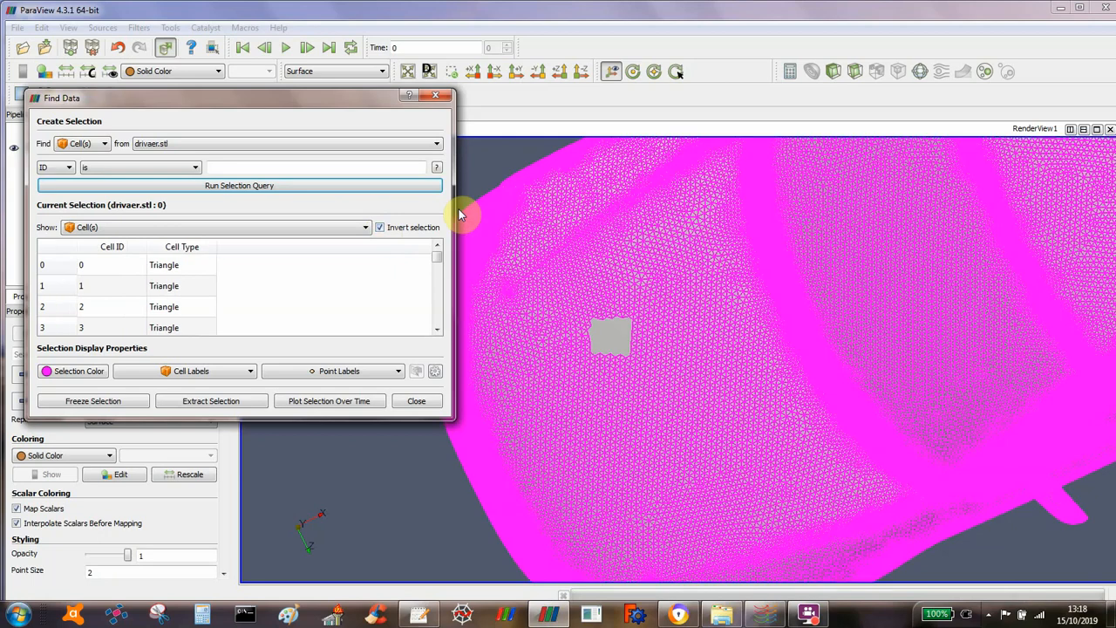
mouse_move(211, 399)
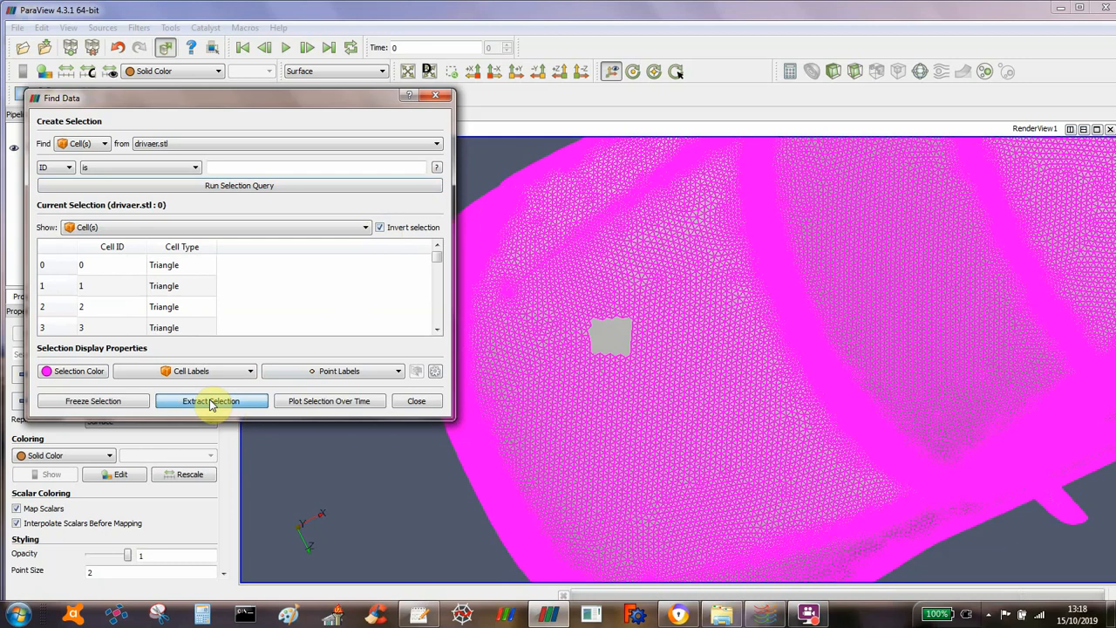
- Extract the inverted selection into ExtractSelection1 and close Find Data
click(211, 399)
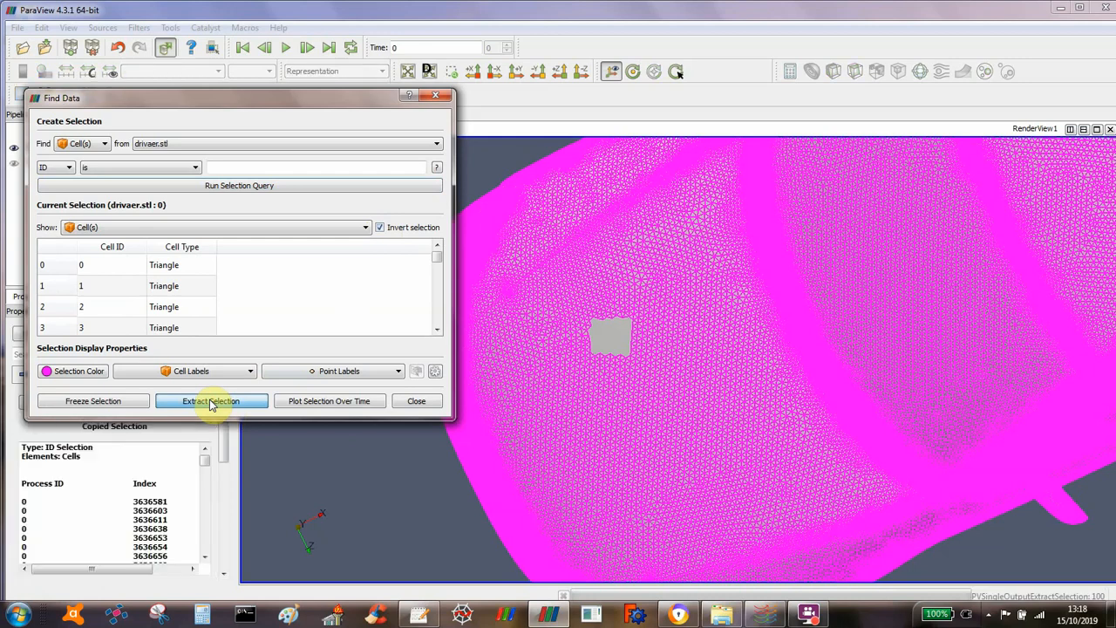
mouse_move(415, 401)
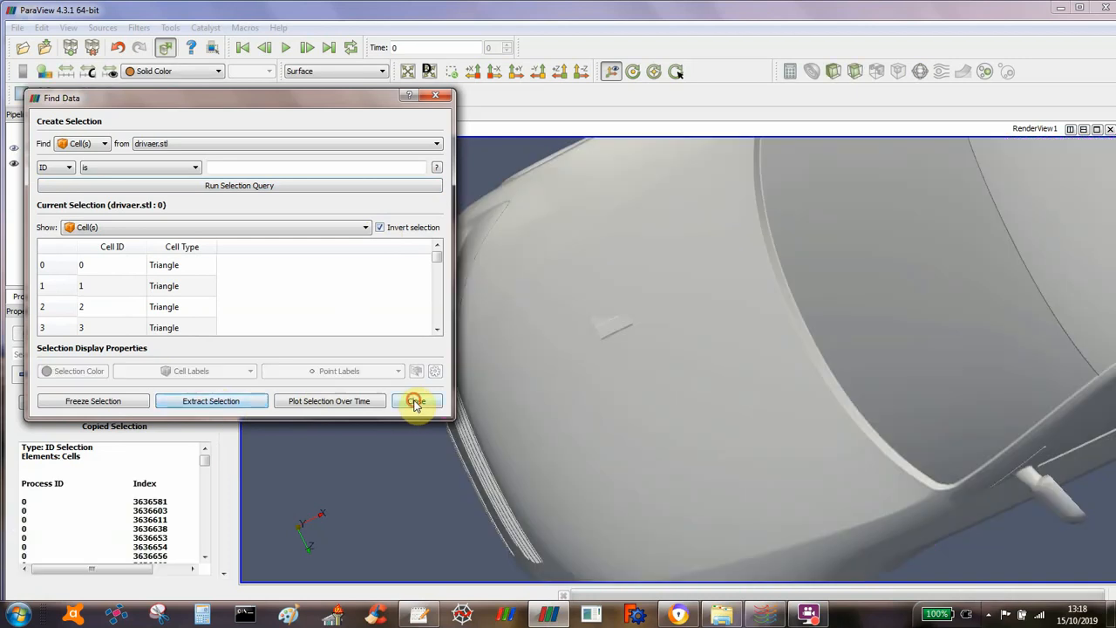
click(417, 399)
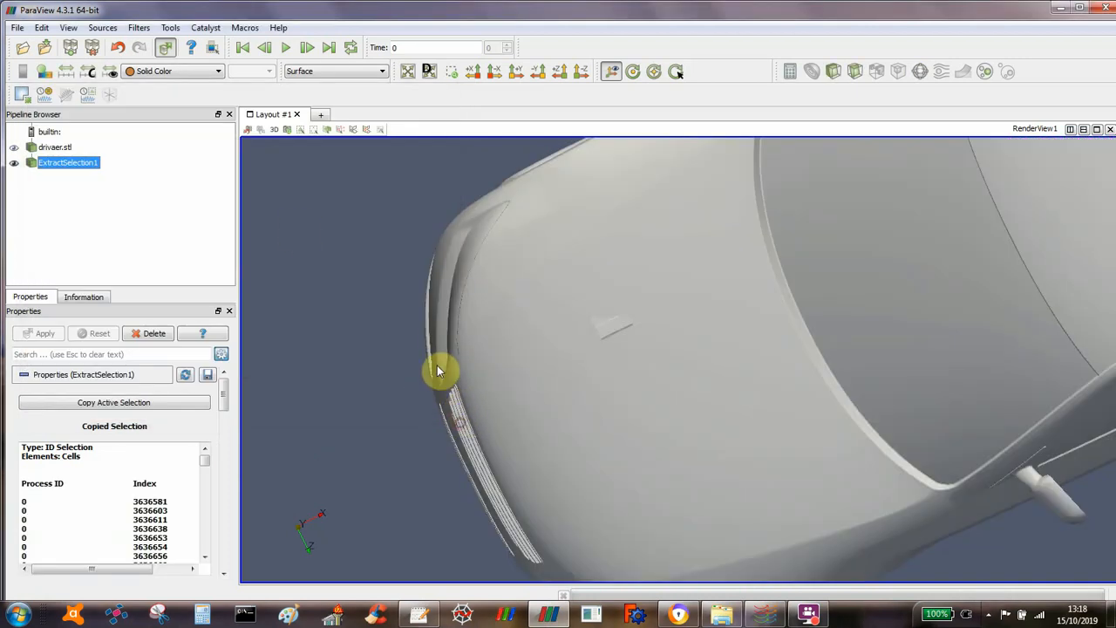
- Orbit the extracted car surface to inspect the underside, wheel area and hole
drag(439, 370, 464, 287)
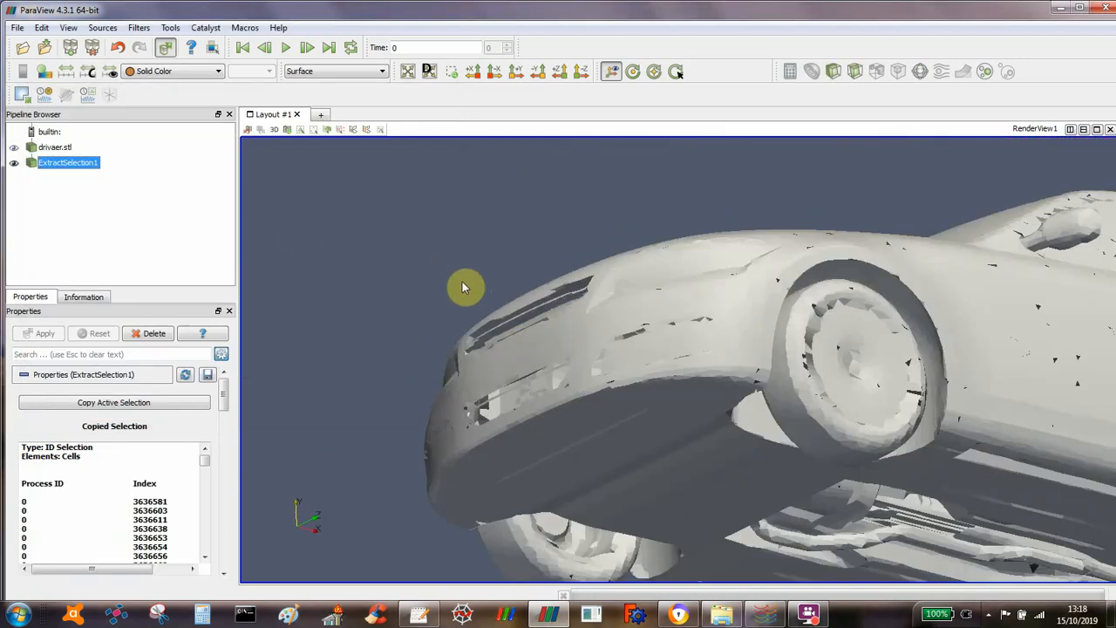
drag(464, 288, 478, 463)
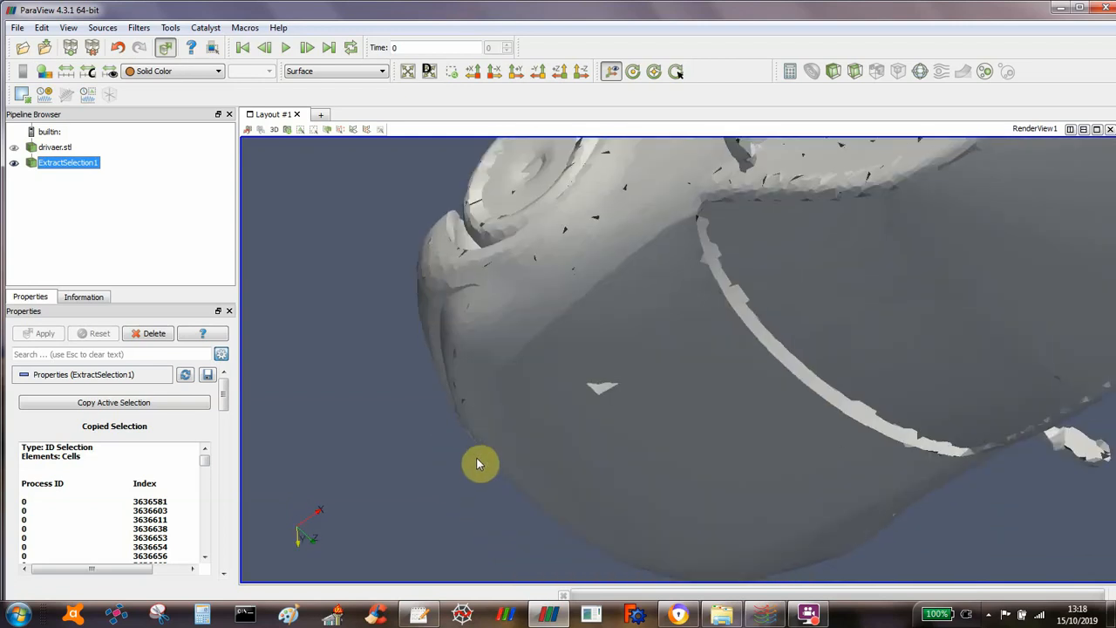
drag(479, 462, 436, 427)
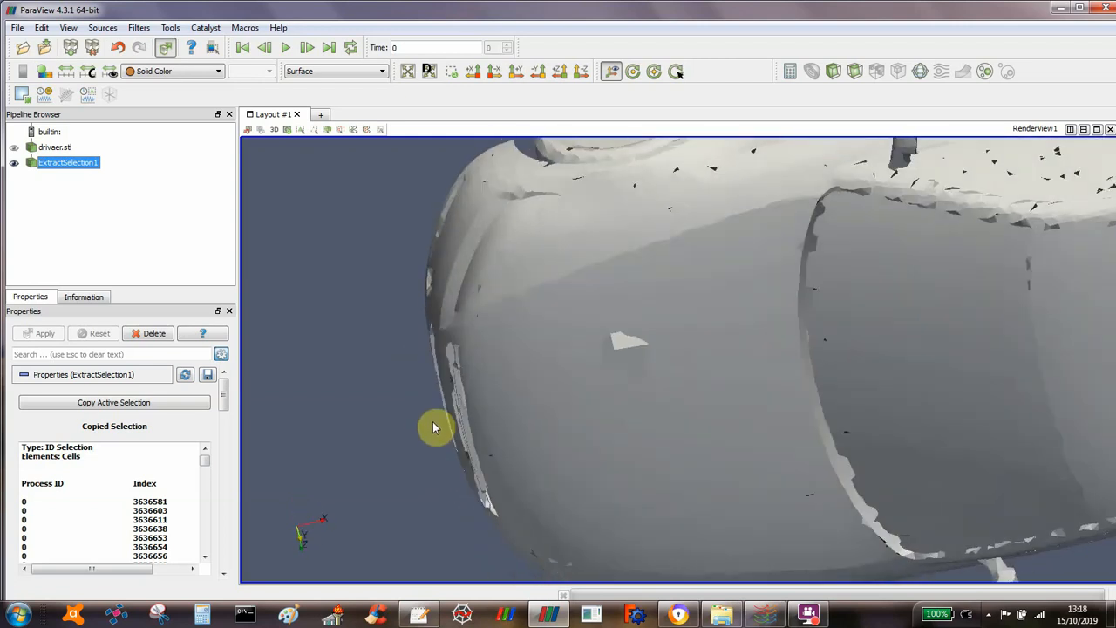
drag(435, 427, 445, 462)
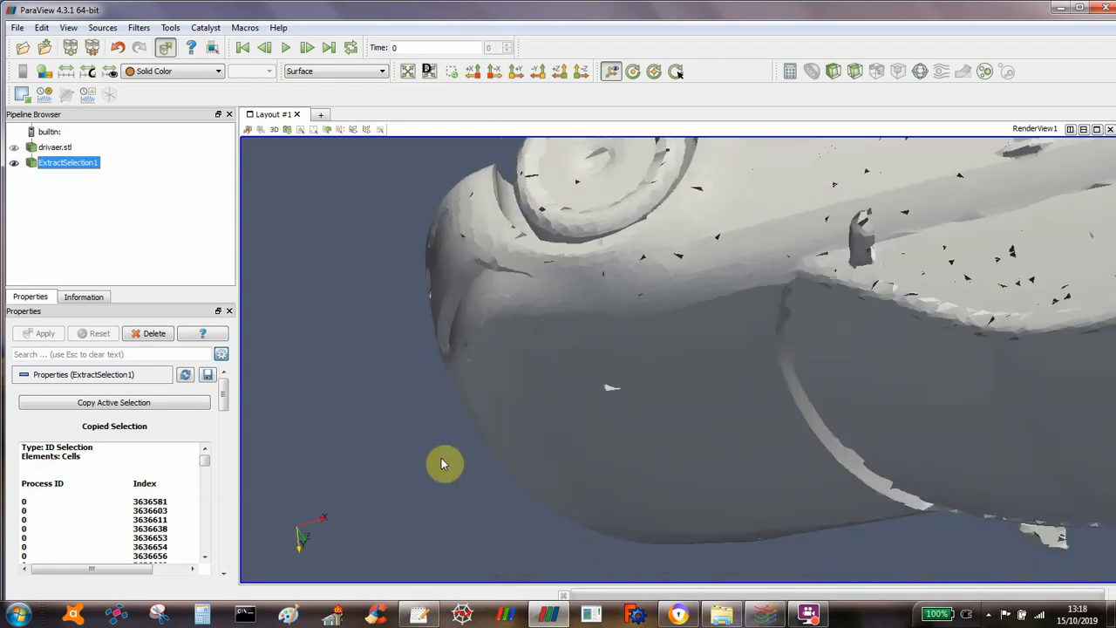
drag(445, 462, 537, 404)
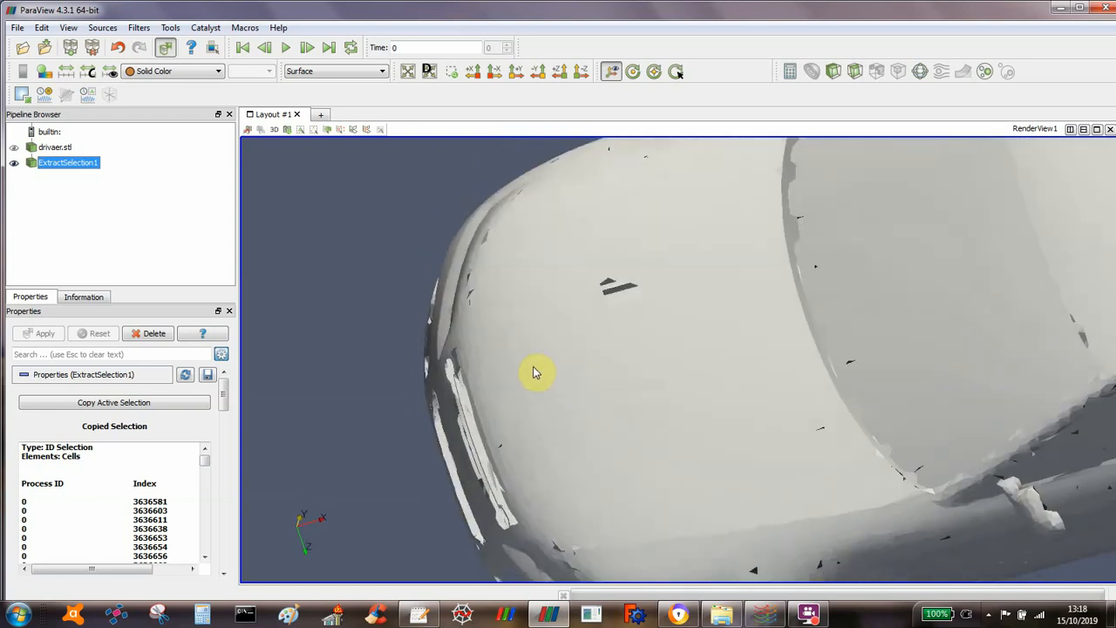
drag(537, 373, 523, 314)
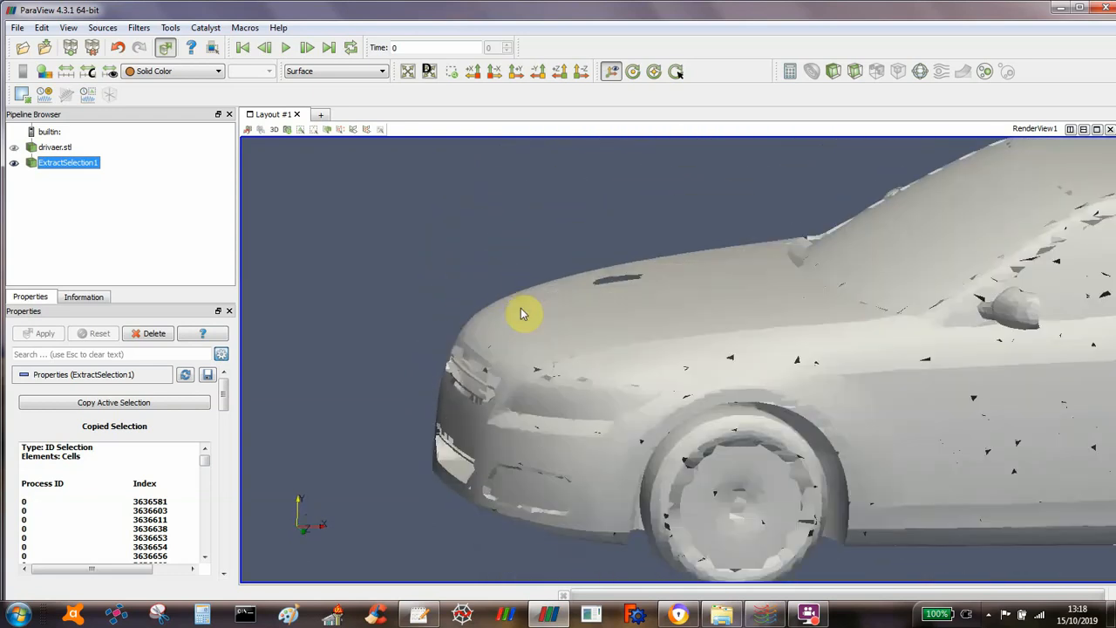
drag(523, 314, 527, 397)
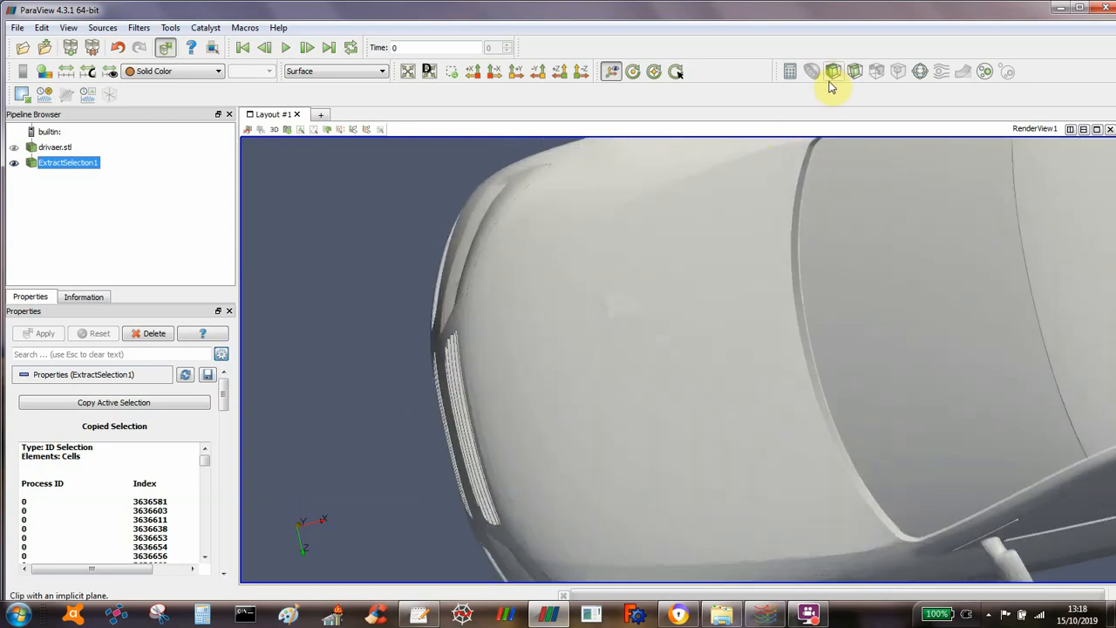
- Clip the extracted surface with a Y-normal plane at origin Y 0.85 and hide the plane
click(834, 71)
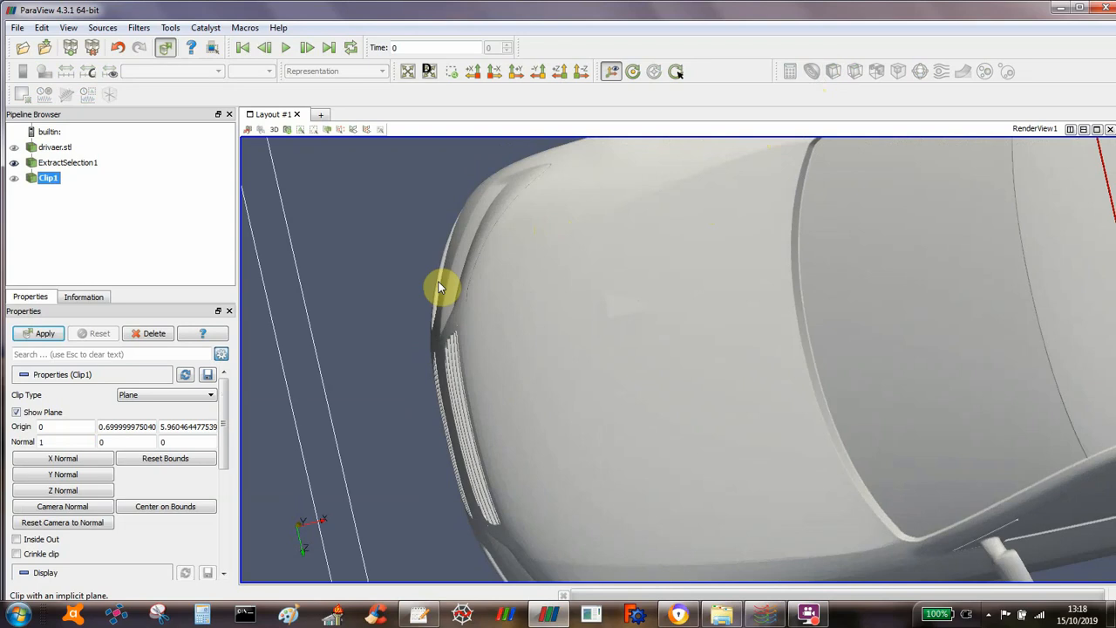
click(38, 333)
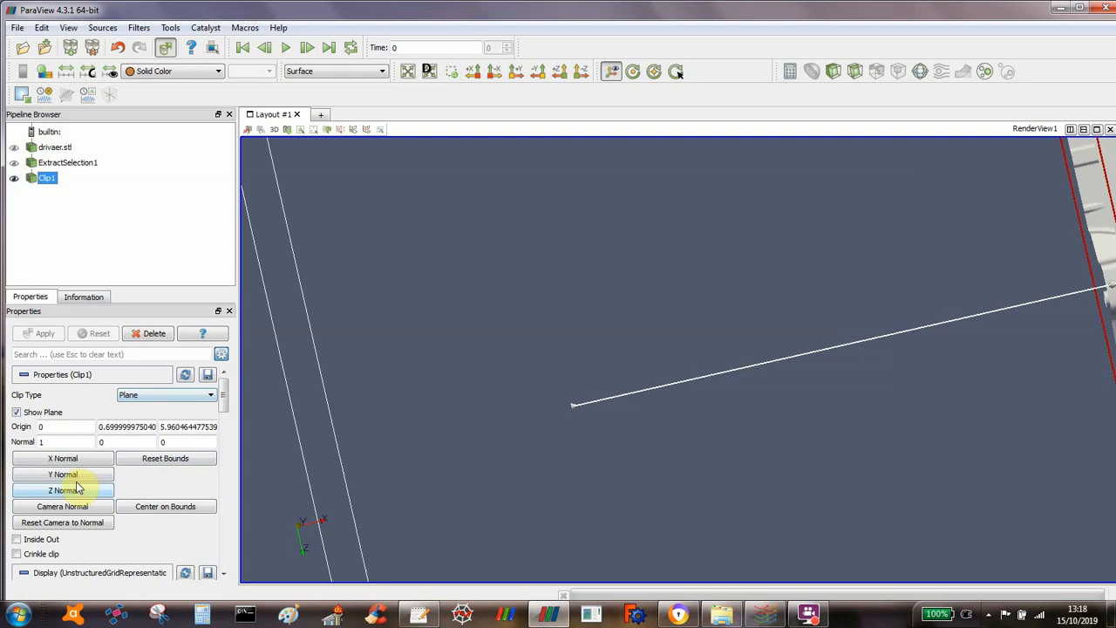
click(63, 474)
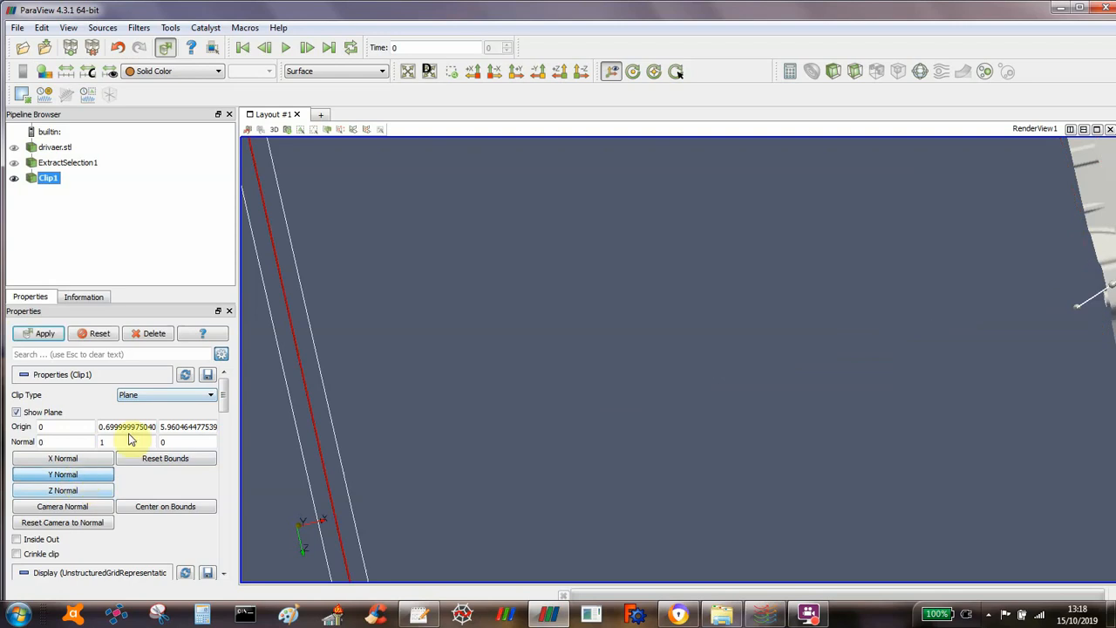
click(46, 333)
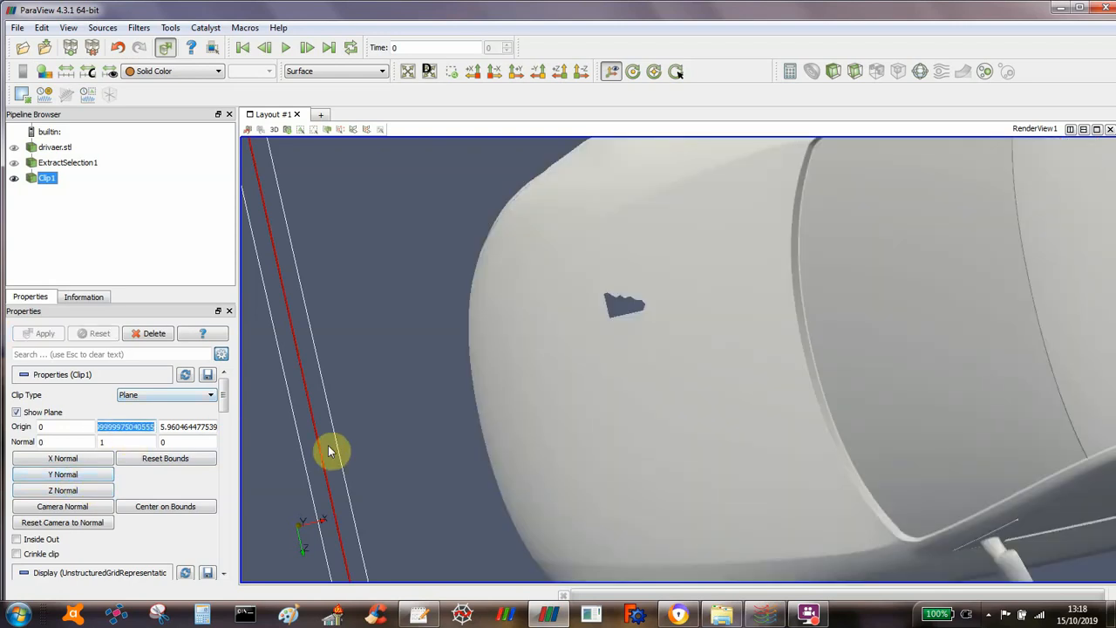
text(0.85)
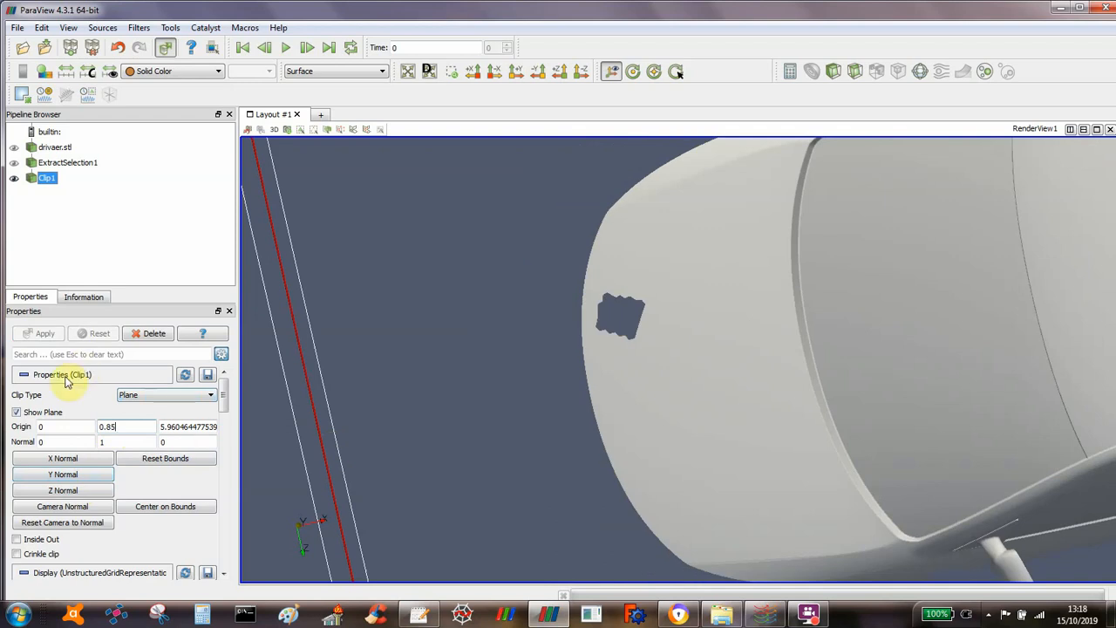
click(17, 412)
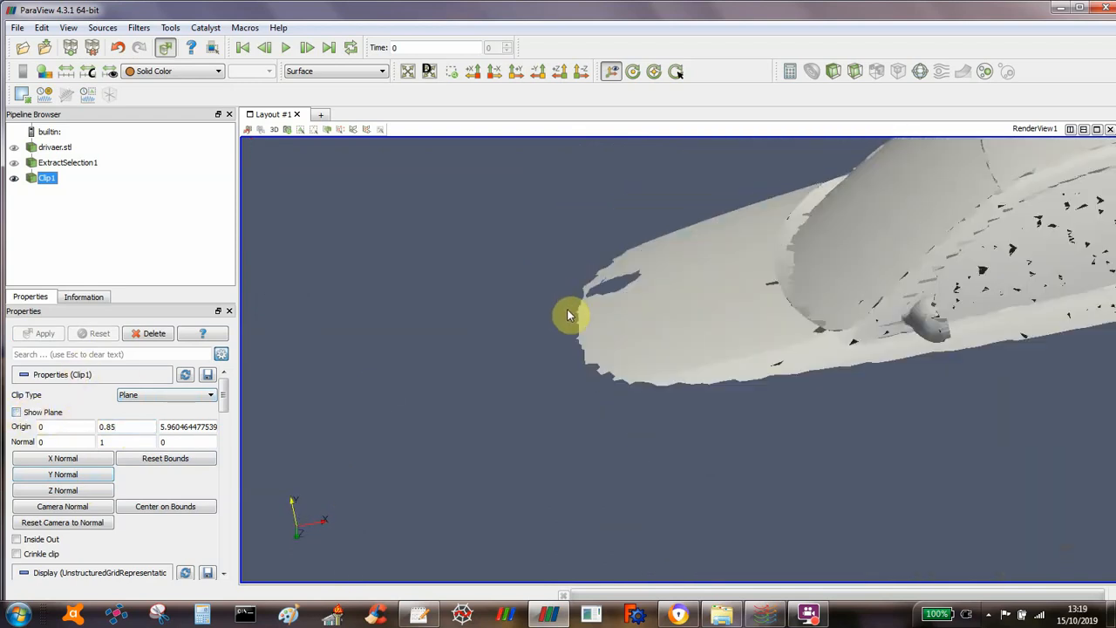
drag(567, 314, 596, 339)
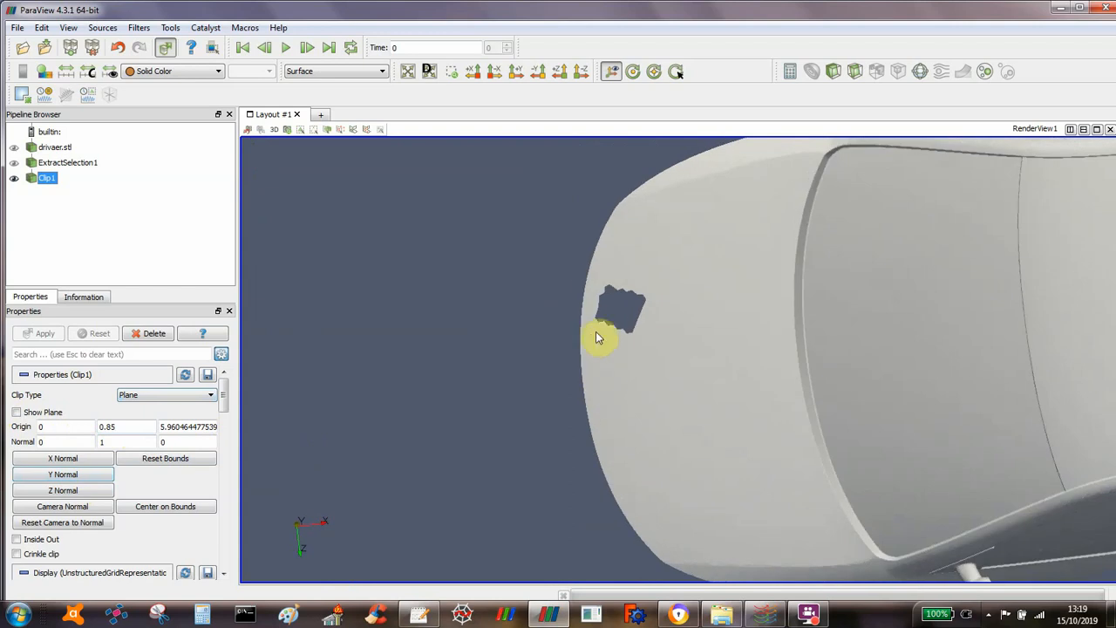
mouse_move(591, 286)
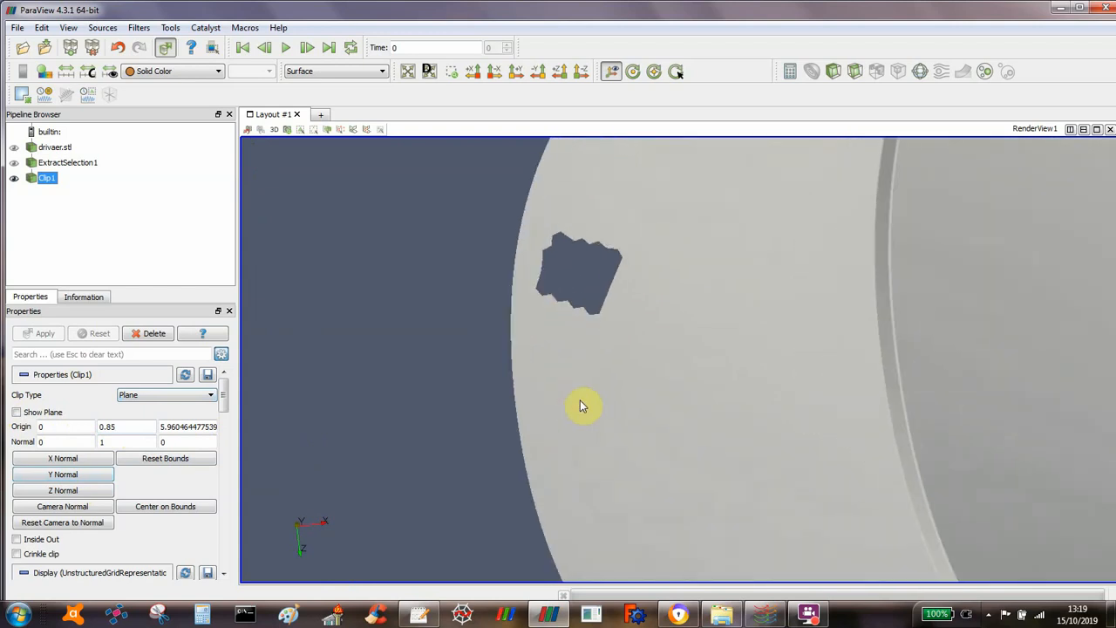
mouse_move(574, 337)
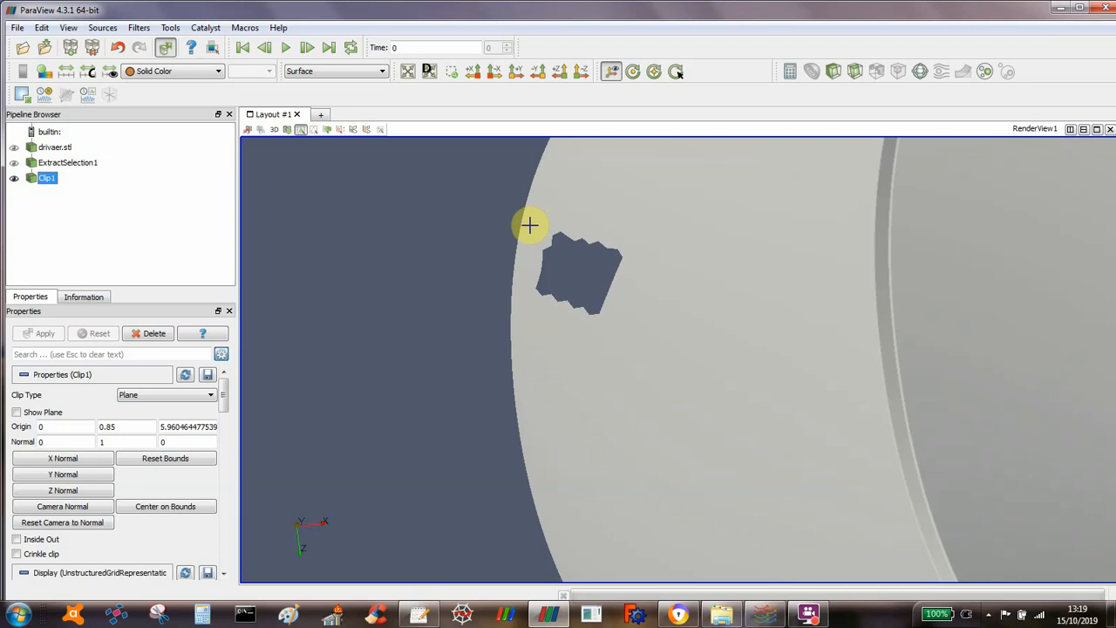
mouse_move(816, 244)
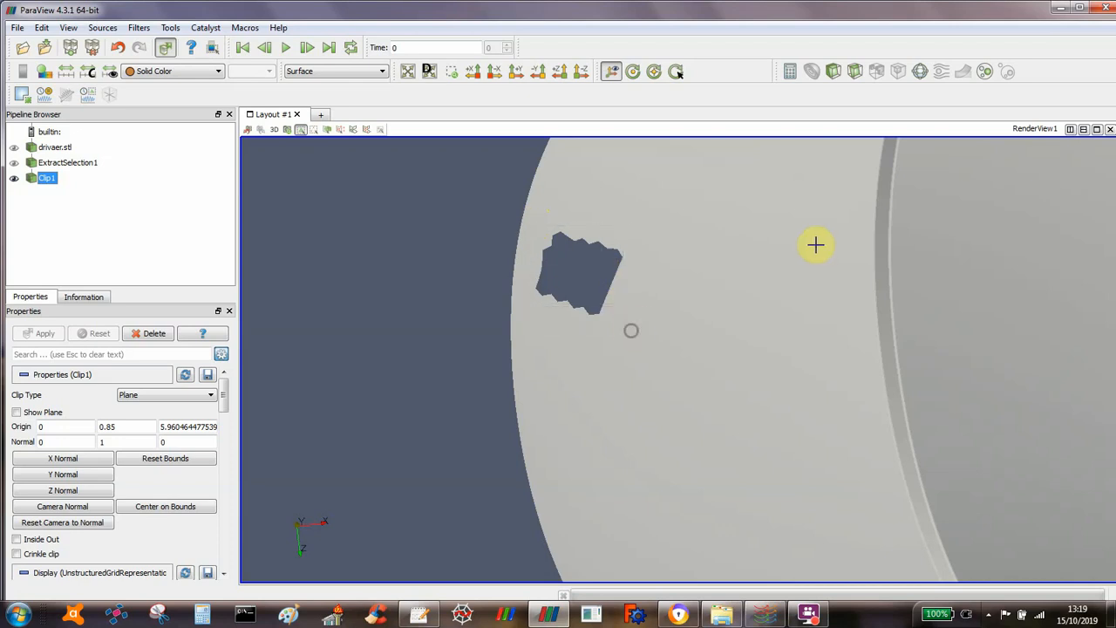
mouse_move(826, 245)
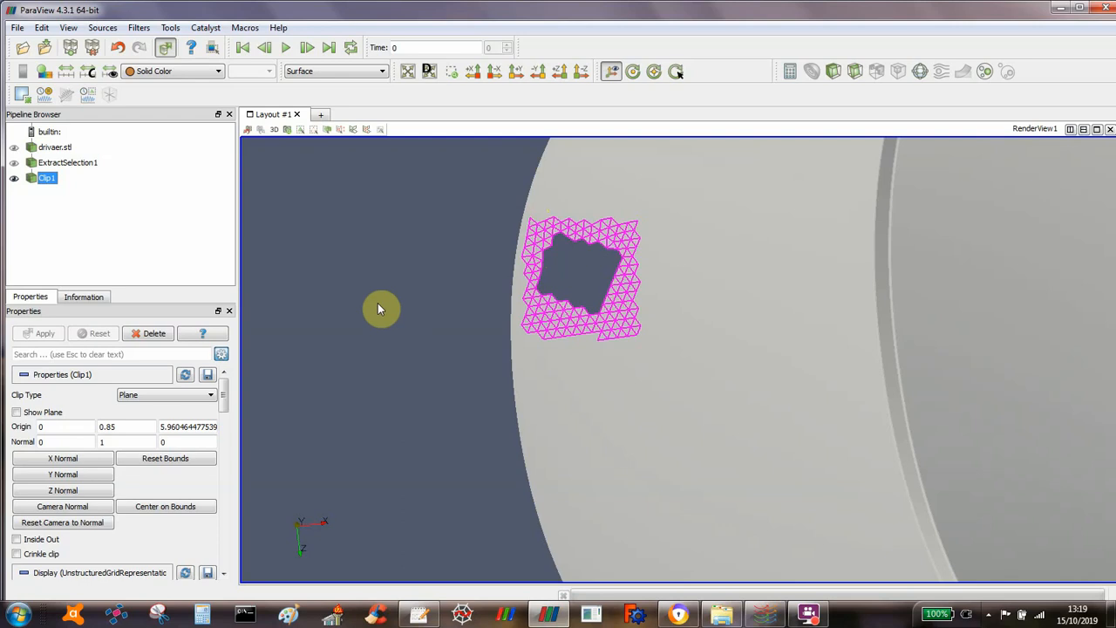
mouse_move(202, 132)
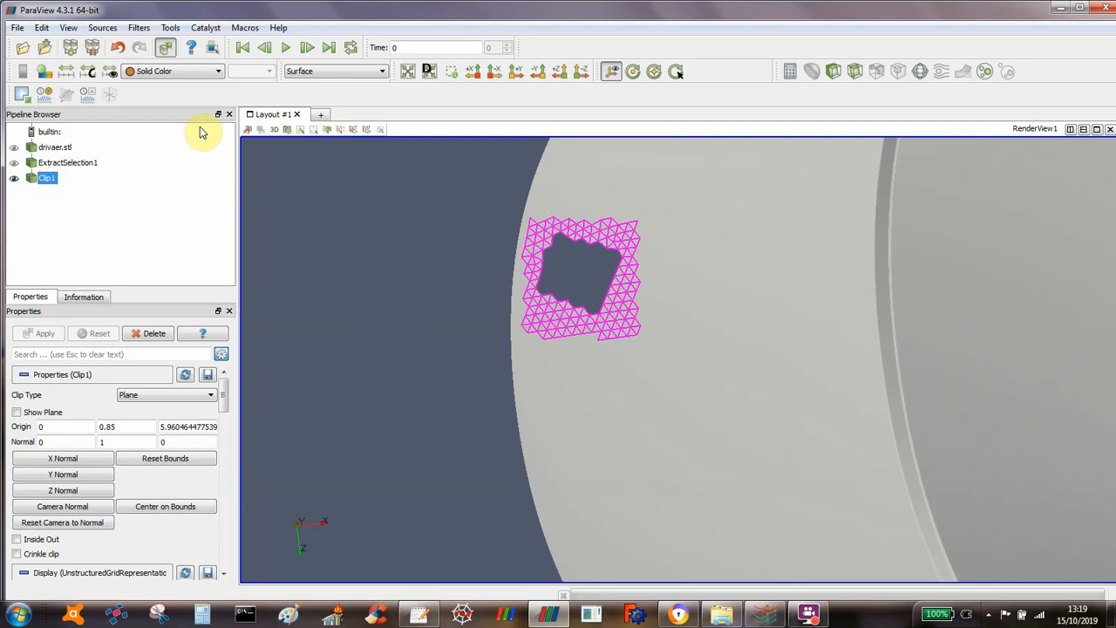
- Bring up the Filters menu after selecting the ring of cells around the hole
click(140, 28)
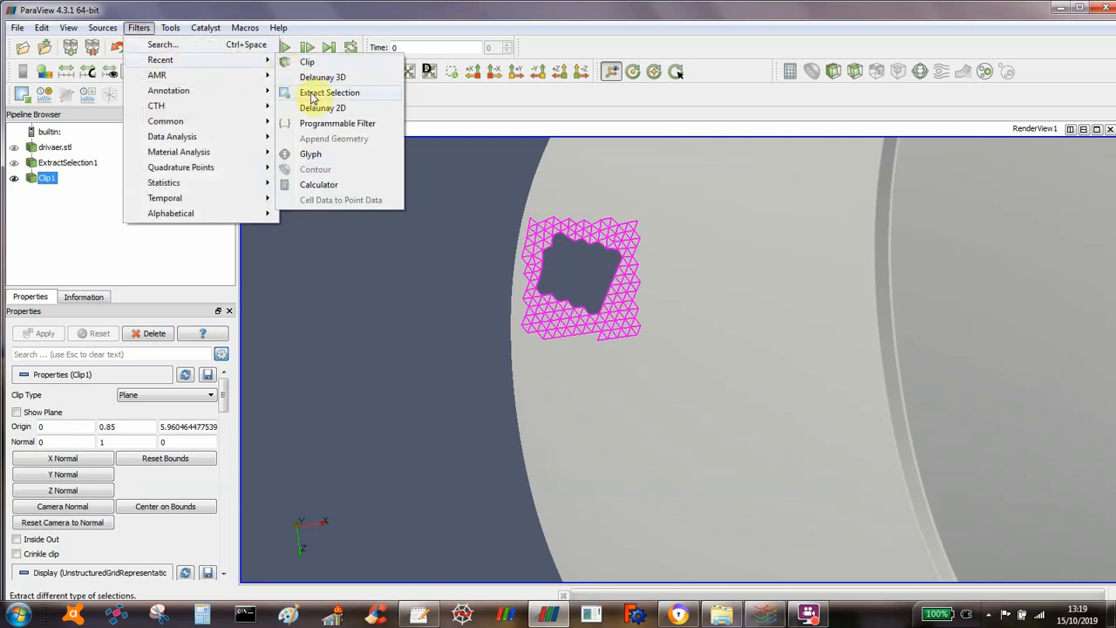
- Extract the selected hole-ring cells and display them as Surface With Edges
click(328, 93)
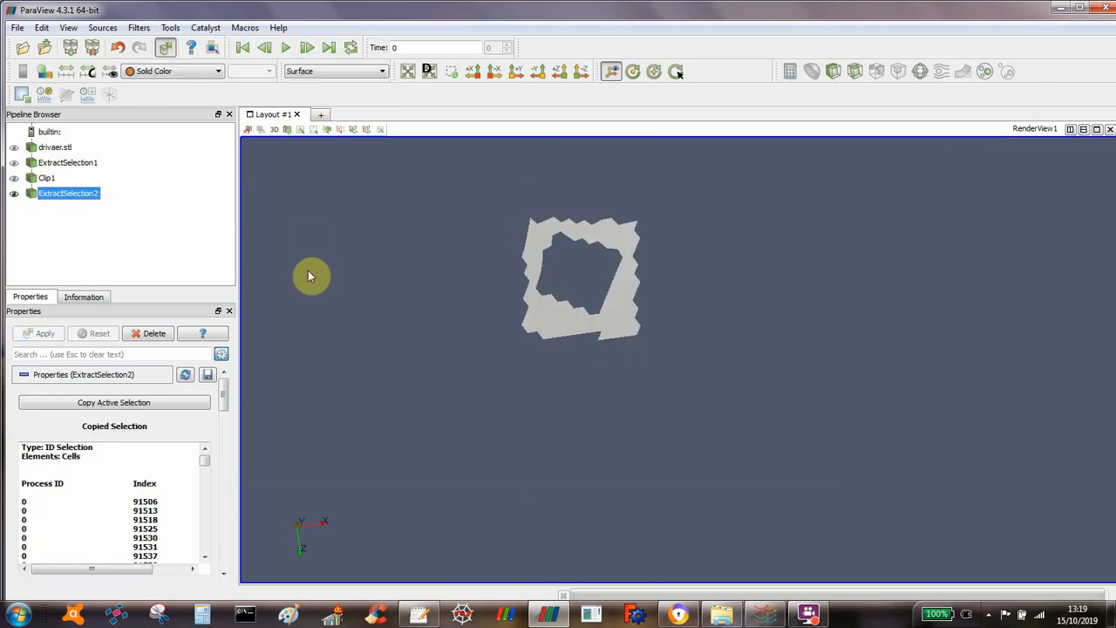
click(335, 69)
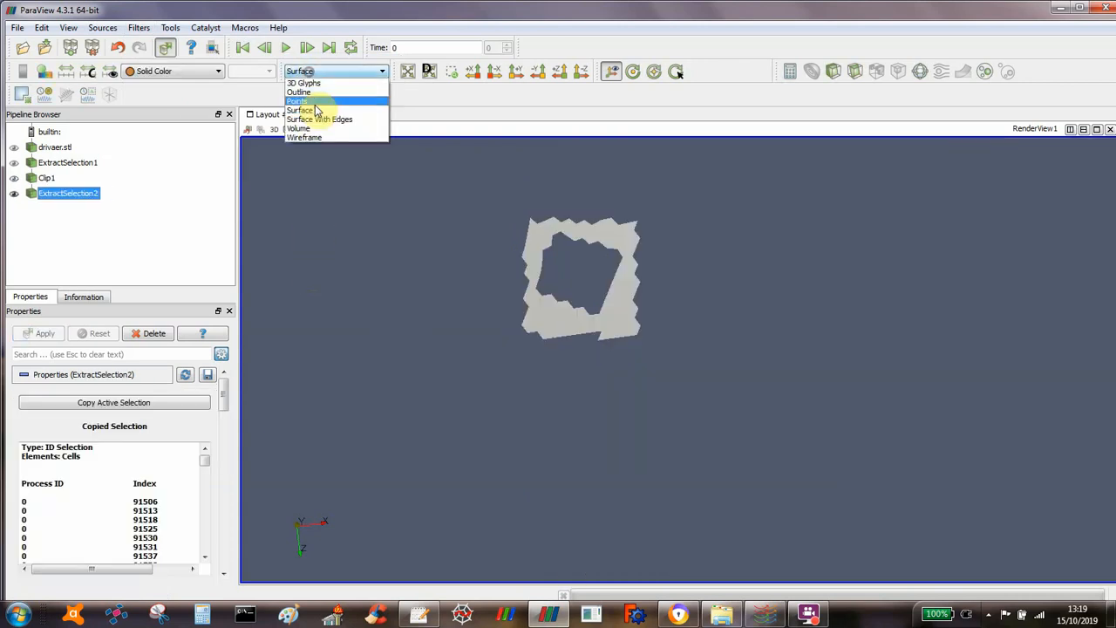
click(321, 119)
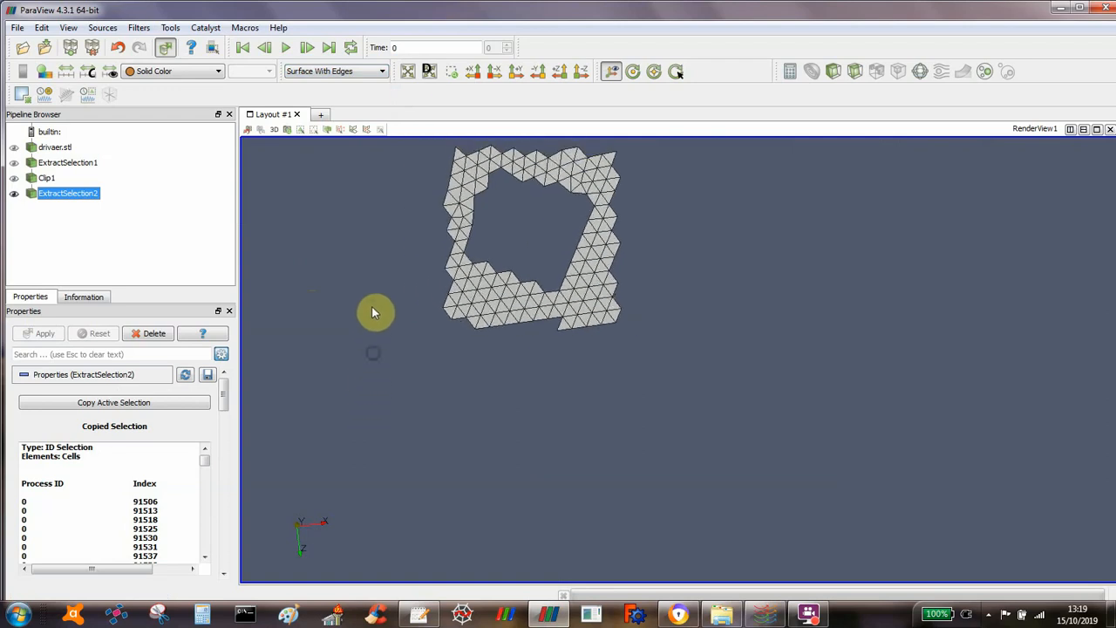
drag(375, 312, 412, 386)
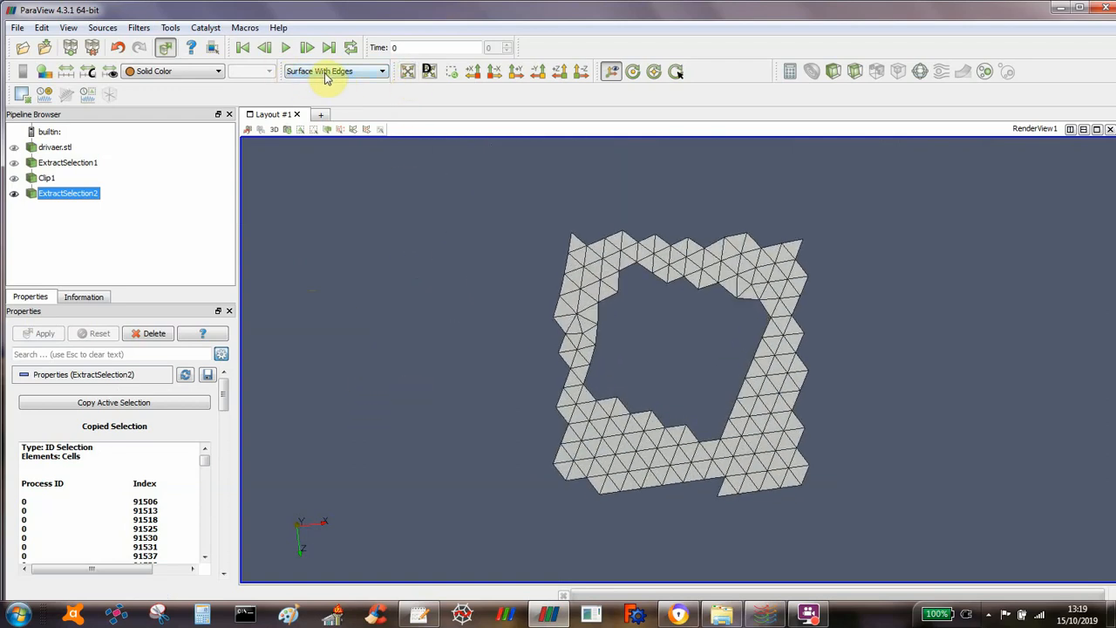
click(140, 28)
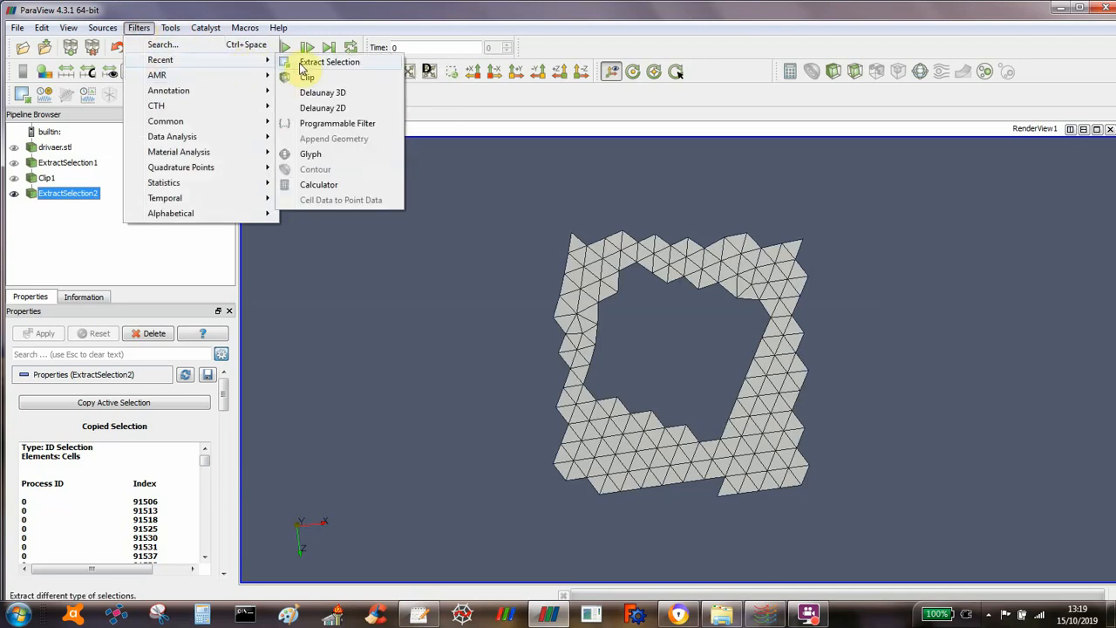
mouse_move(322, 92)
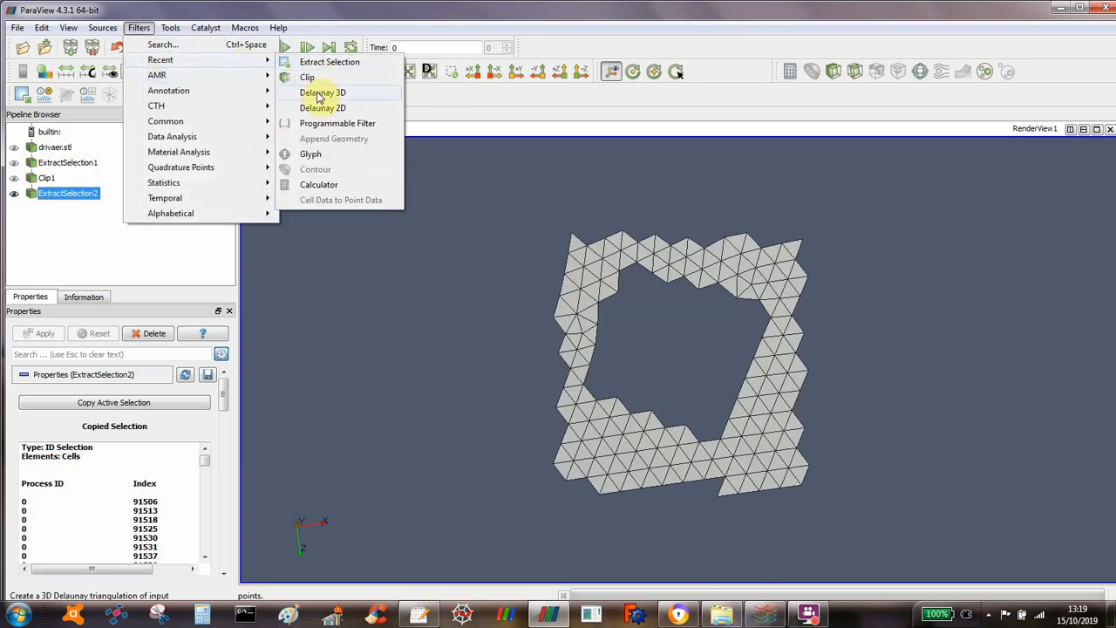
click(323, 92)
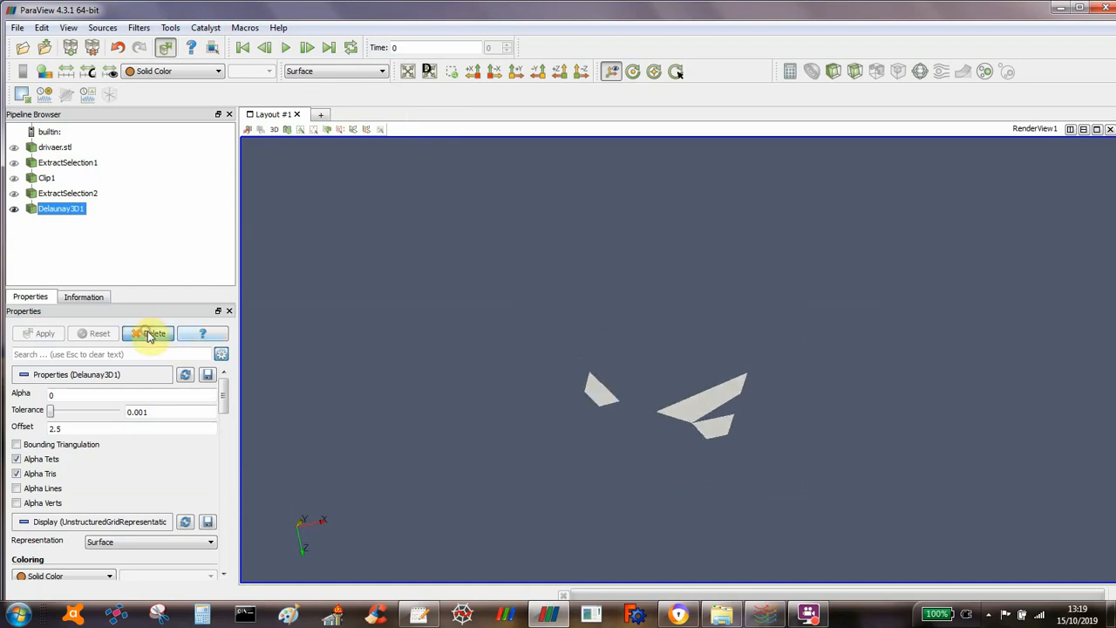
click(154, 333)
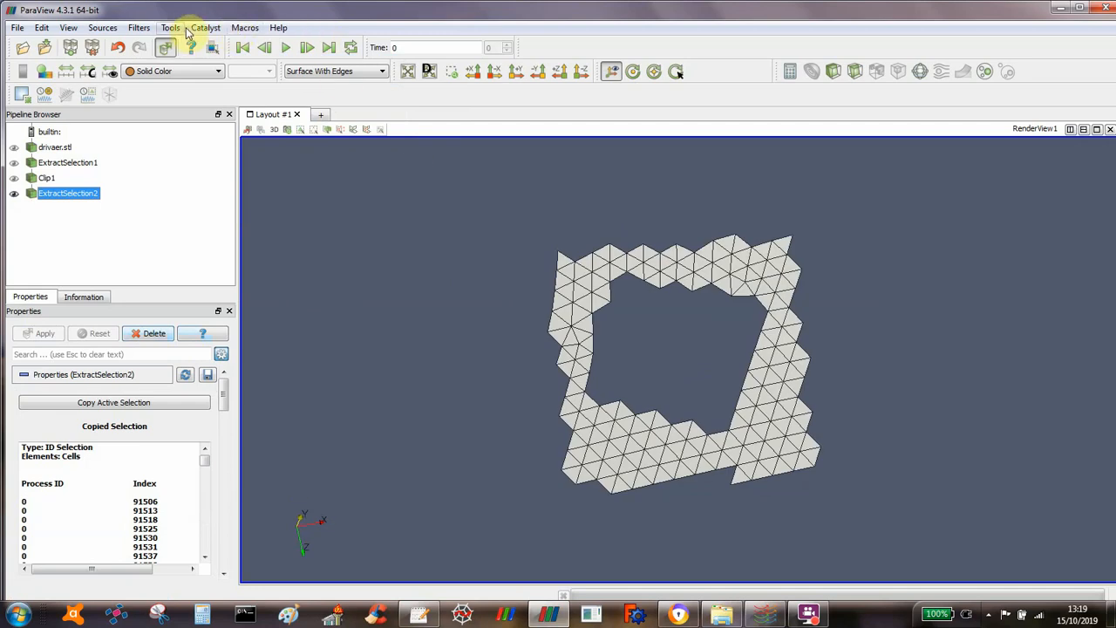
click(139, 28)
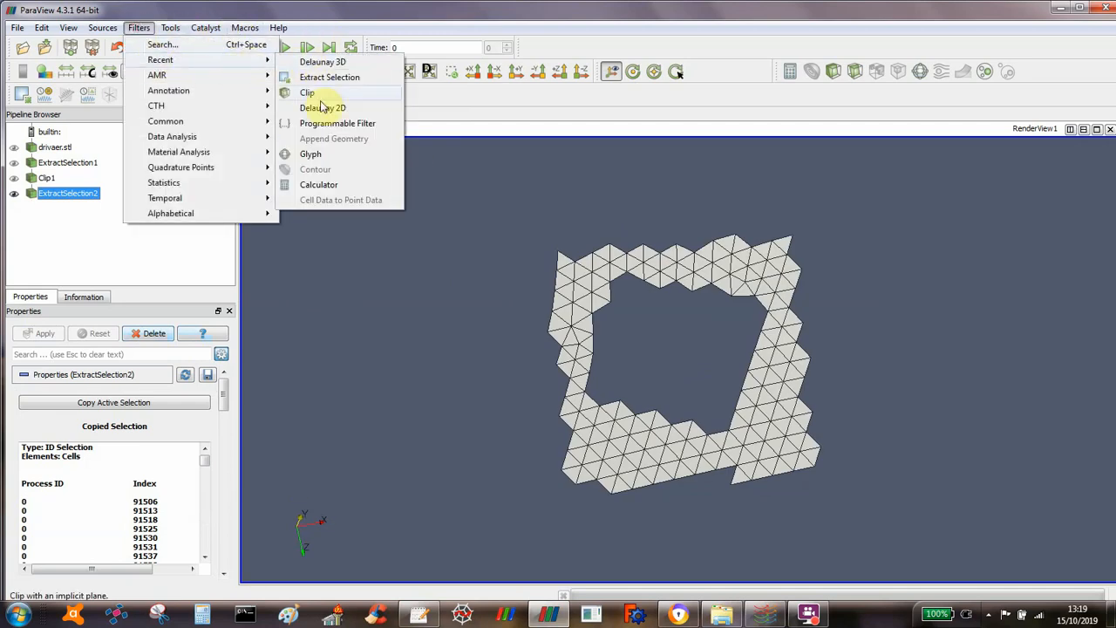
- Apply Delaunay 2D to the extracted ring and rotate to inspect the filled triangles
click(323, 108)
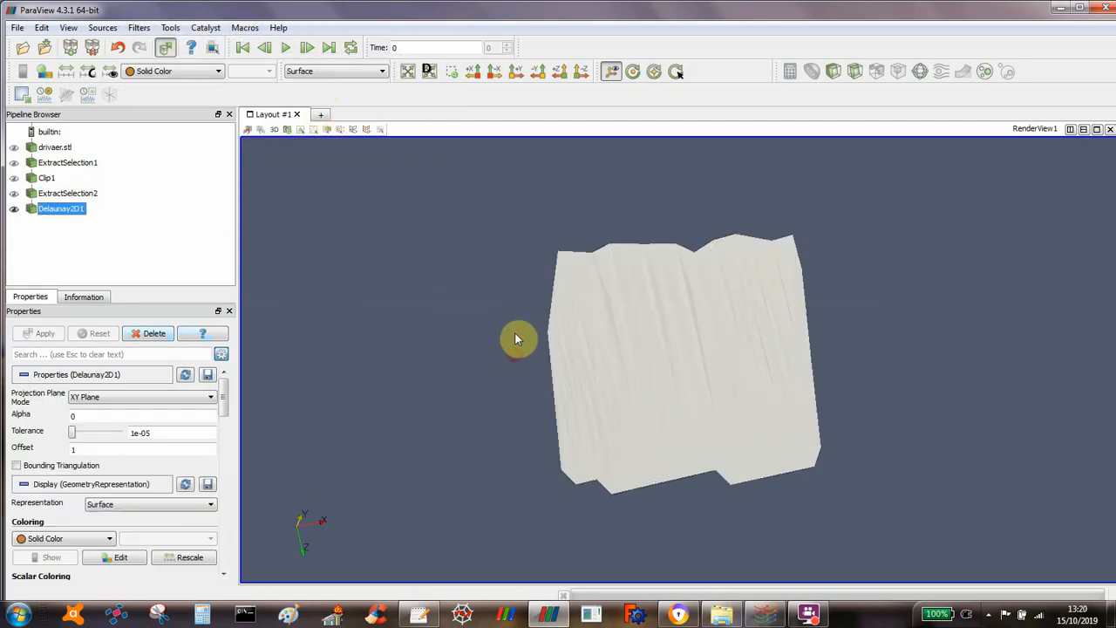
drag(520, 338, 534, 381)
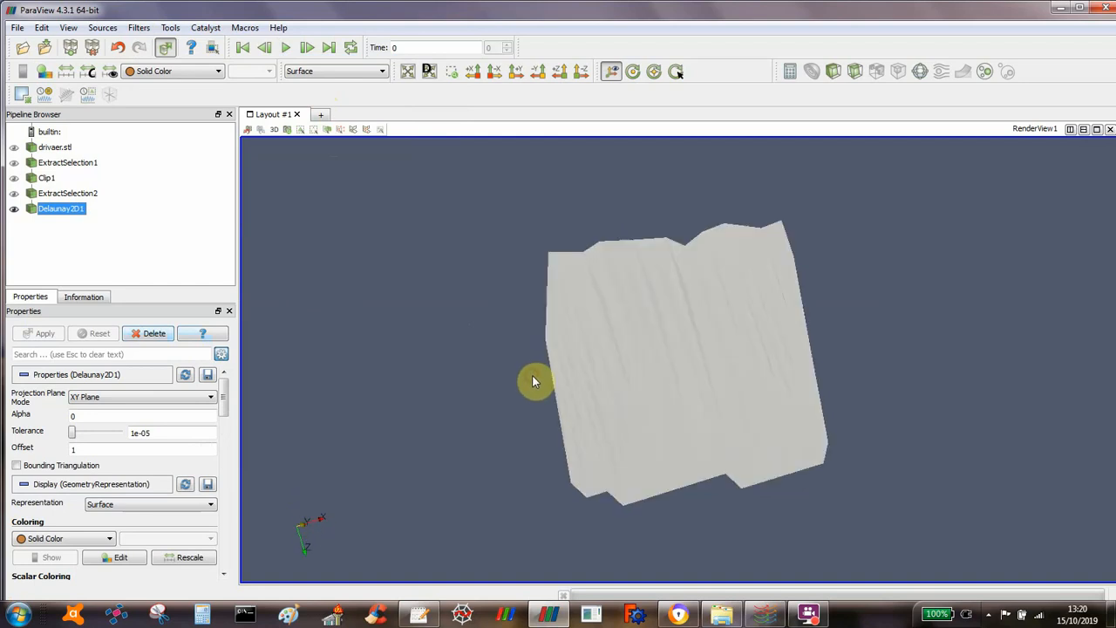
drag(533, 380, 558, 292)
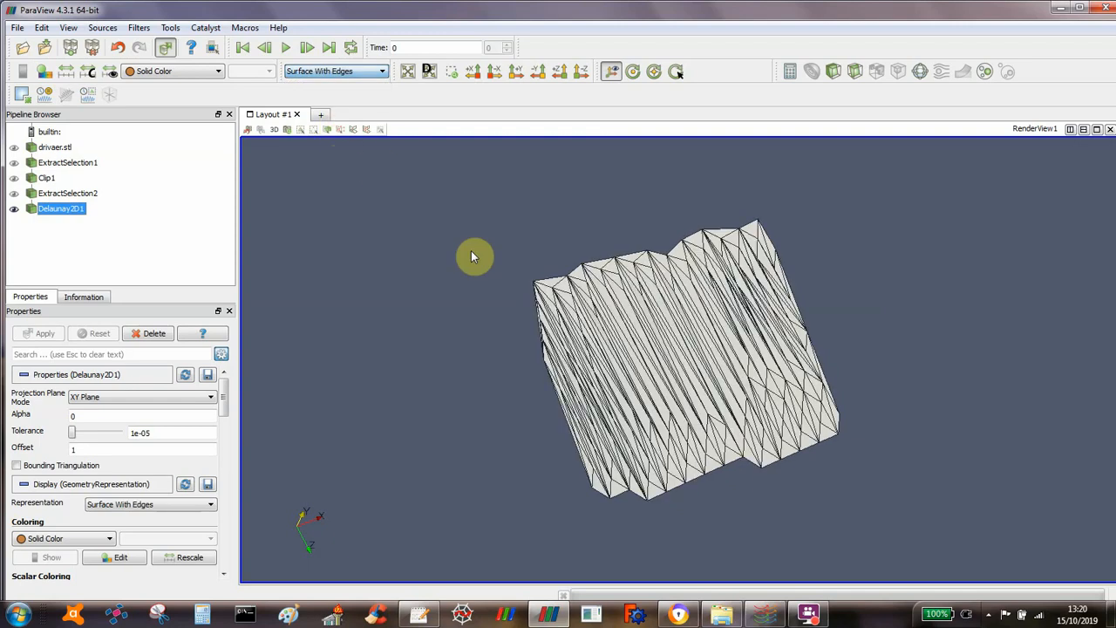
drag(475, 256, 491, 275)
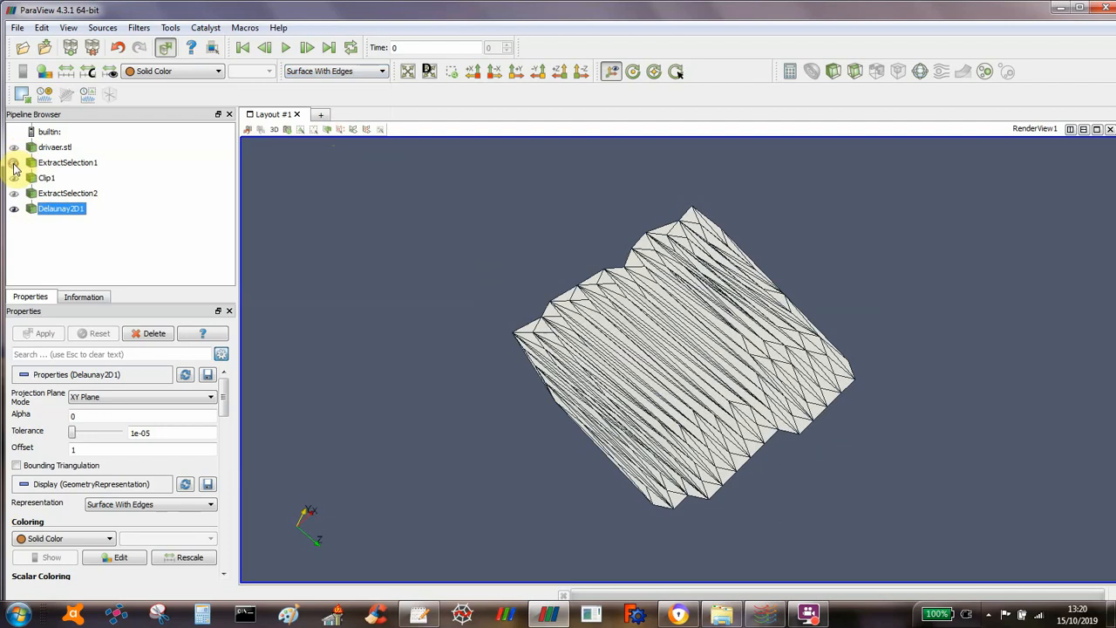
- Unhide ExtractSelection1 and display it as Surface With Edges beside Delaunay2D1
click(66, 162)
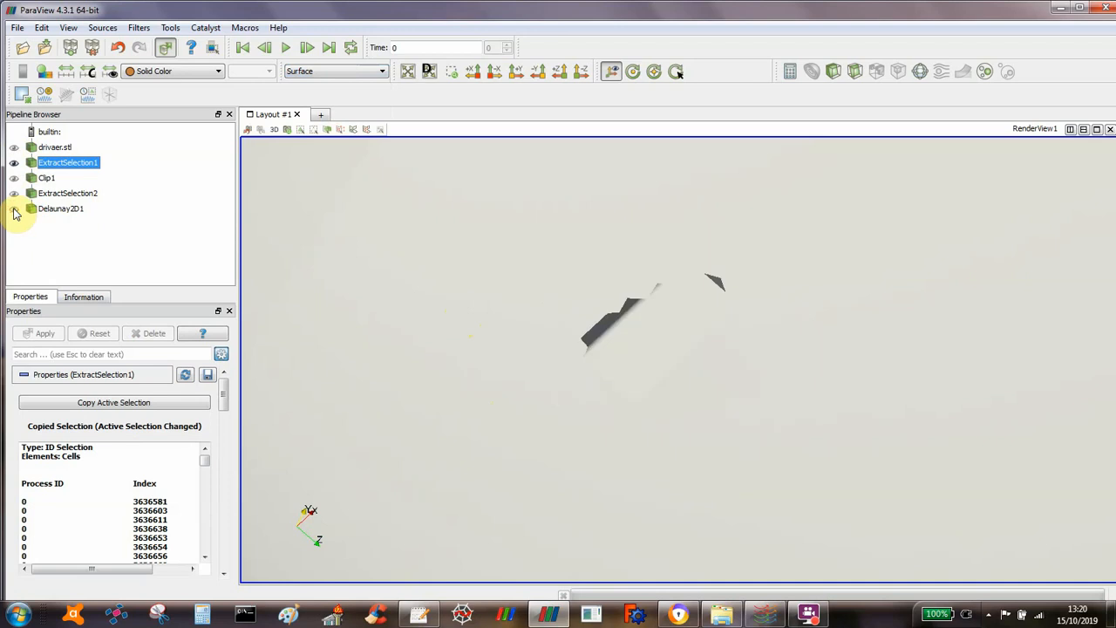
click(335, 70)
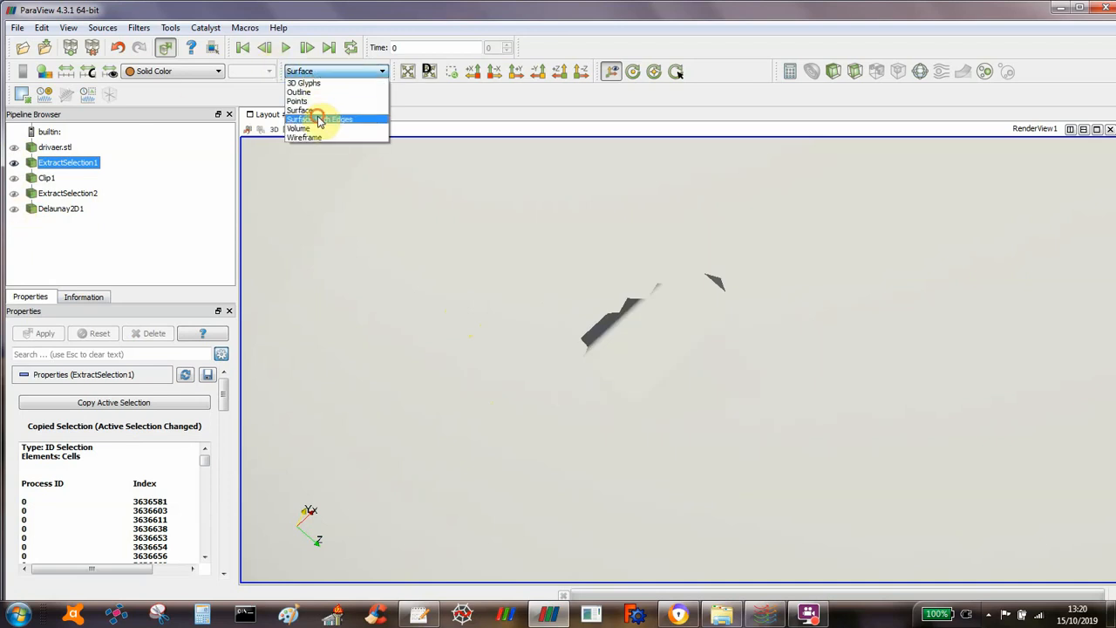
click(321, 119)
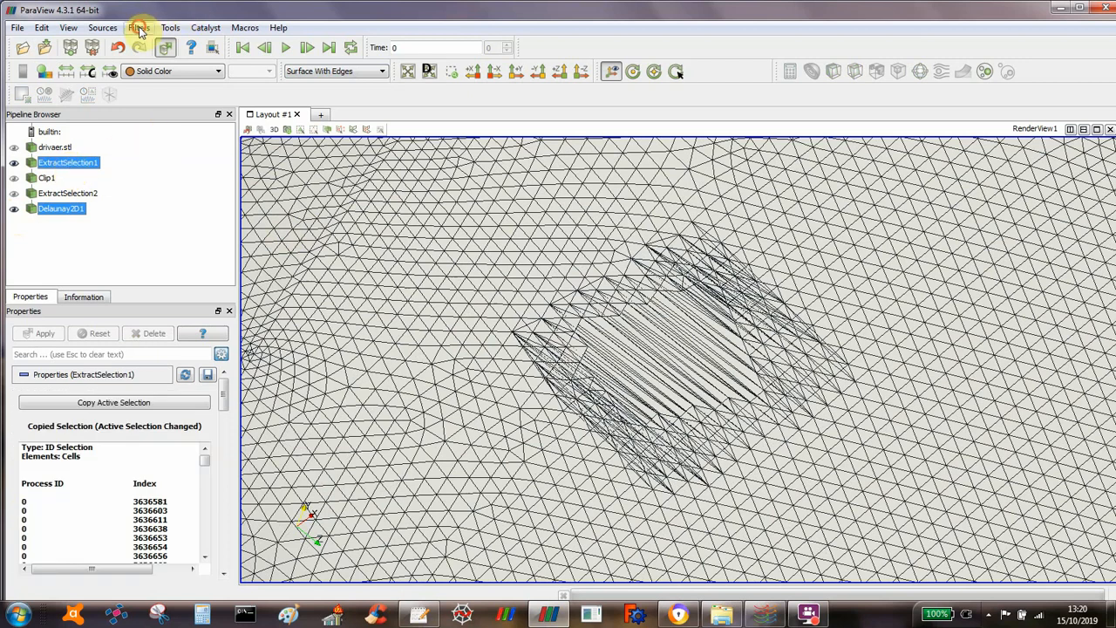
- Select driver.stl with Delaunay2D1 and bring up the Filters menu for Append Geometry
click(140, 28)
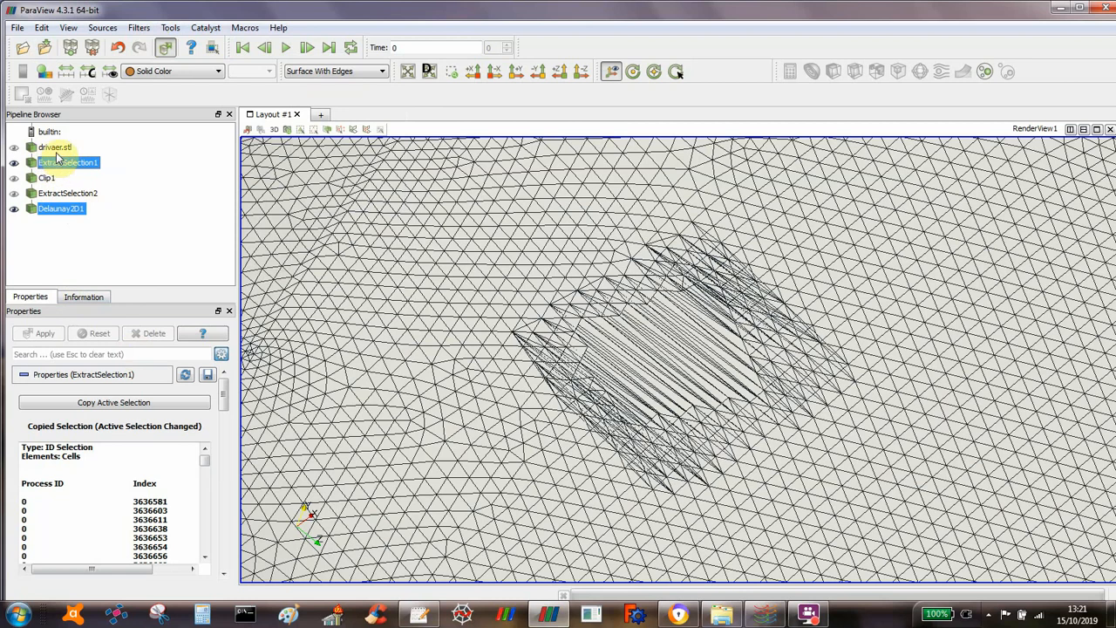
click(55, 147)
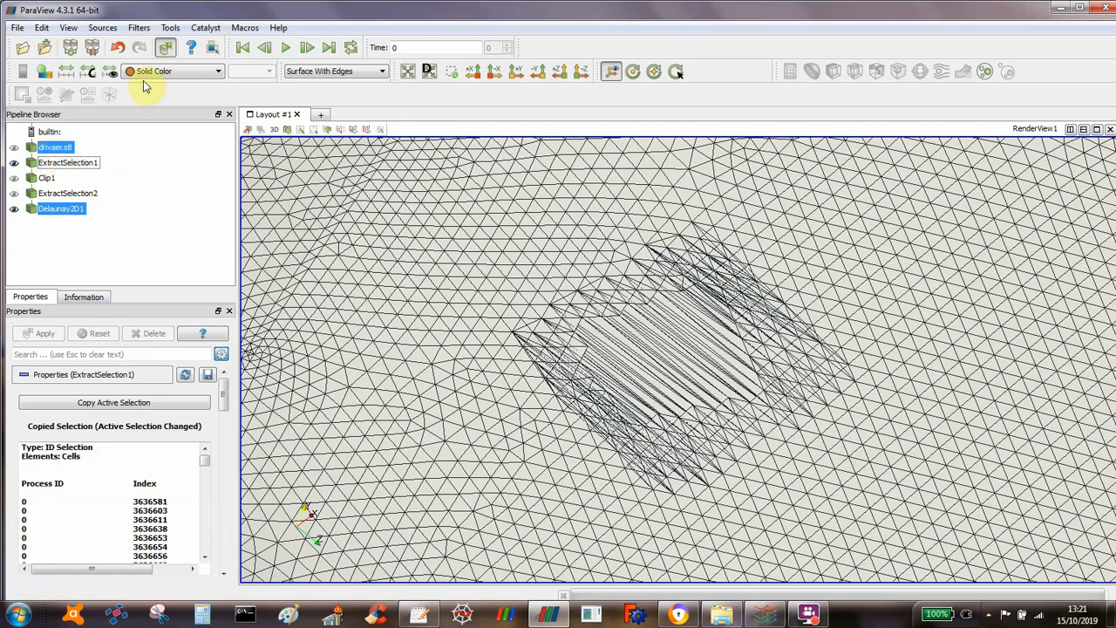
click(140, 28)
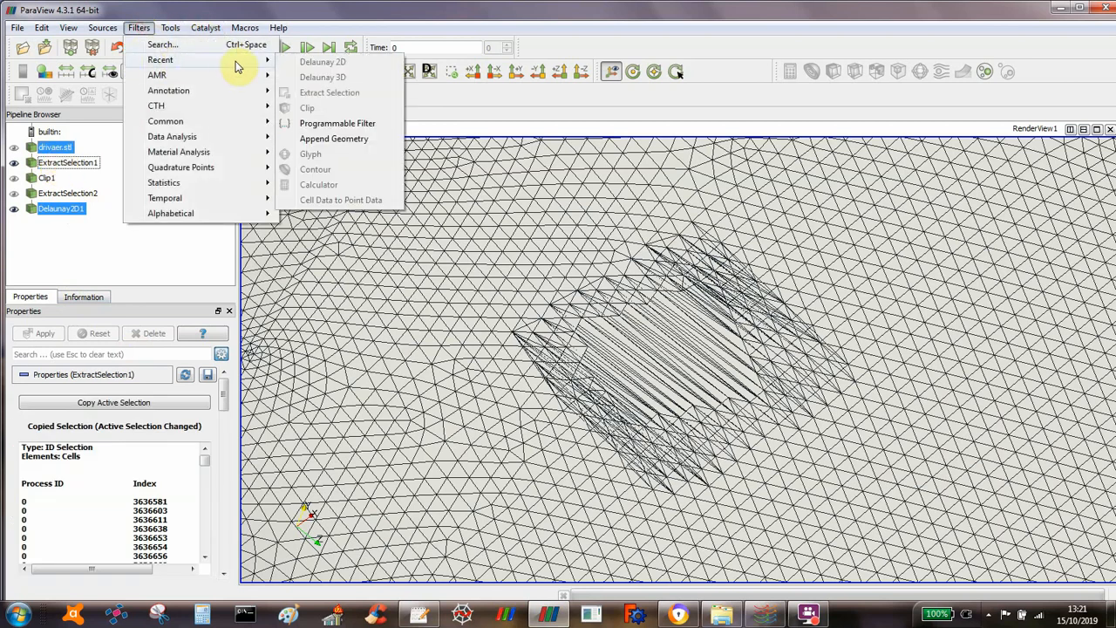